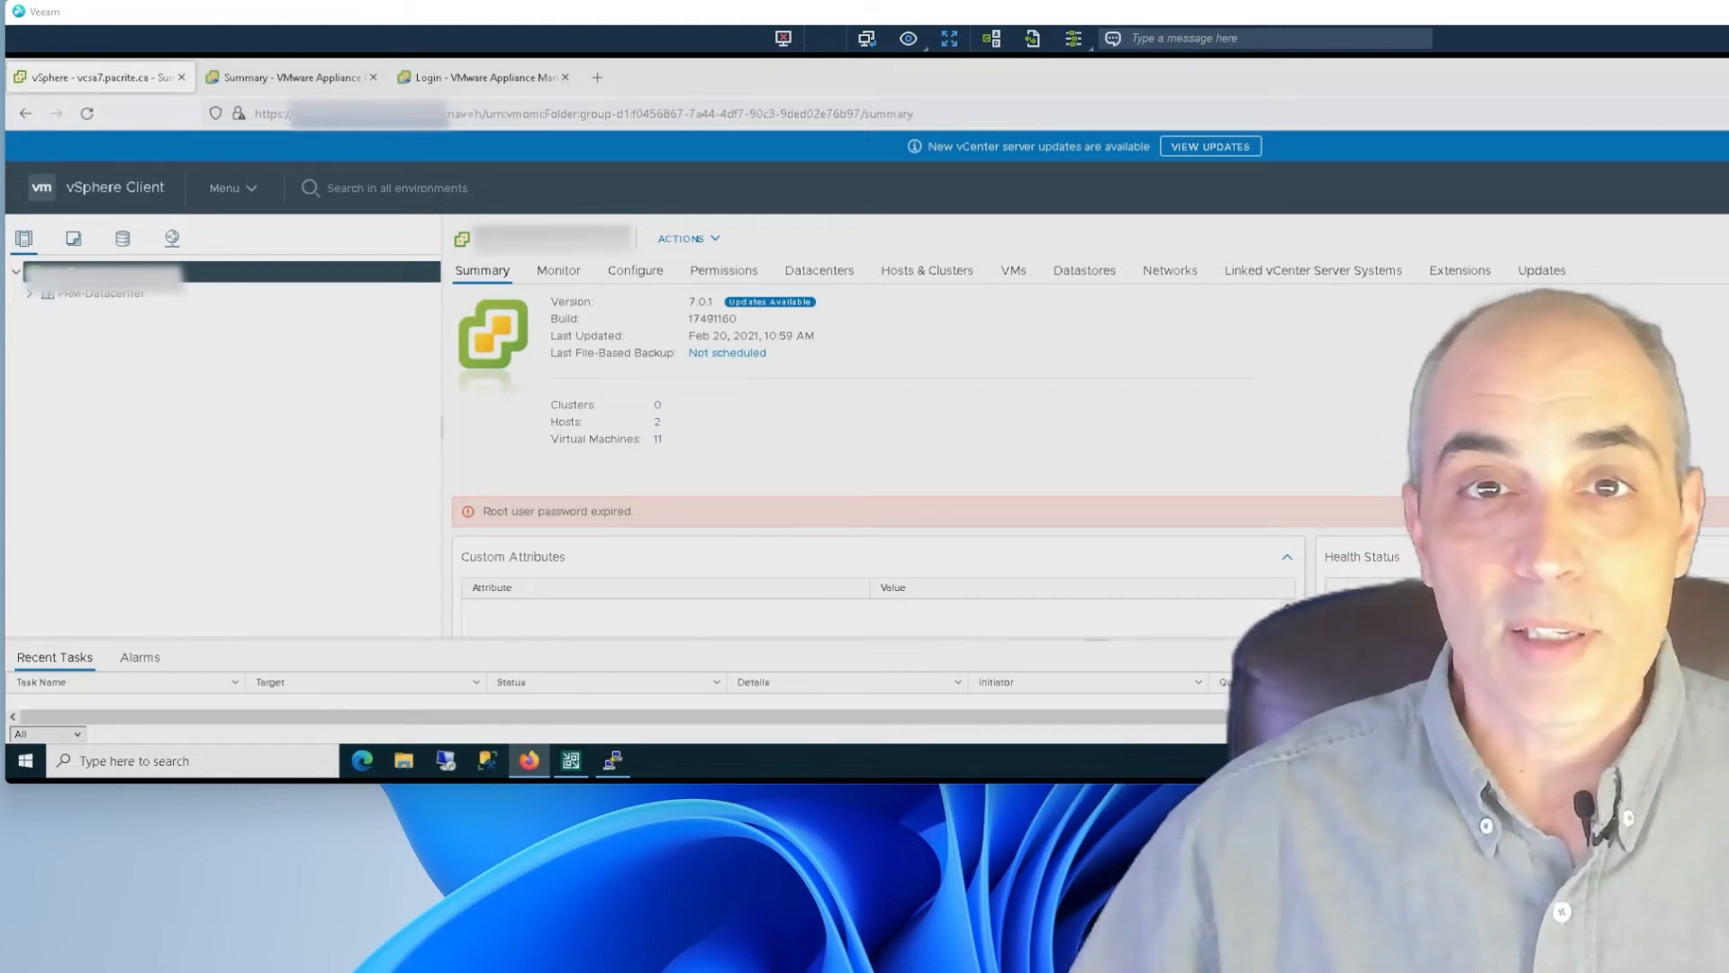
pyautogui.moveTo(1110, 461)
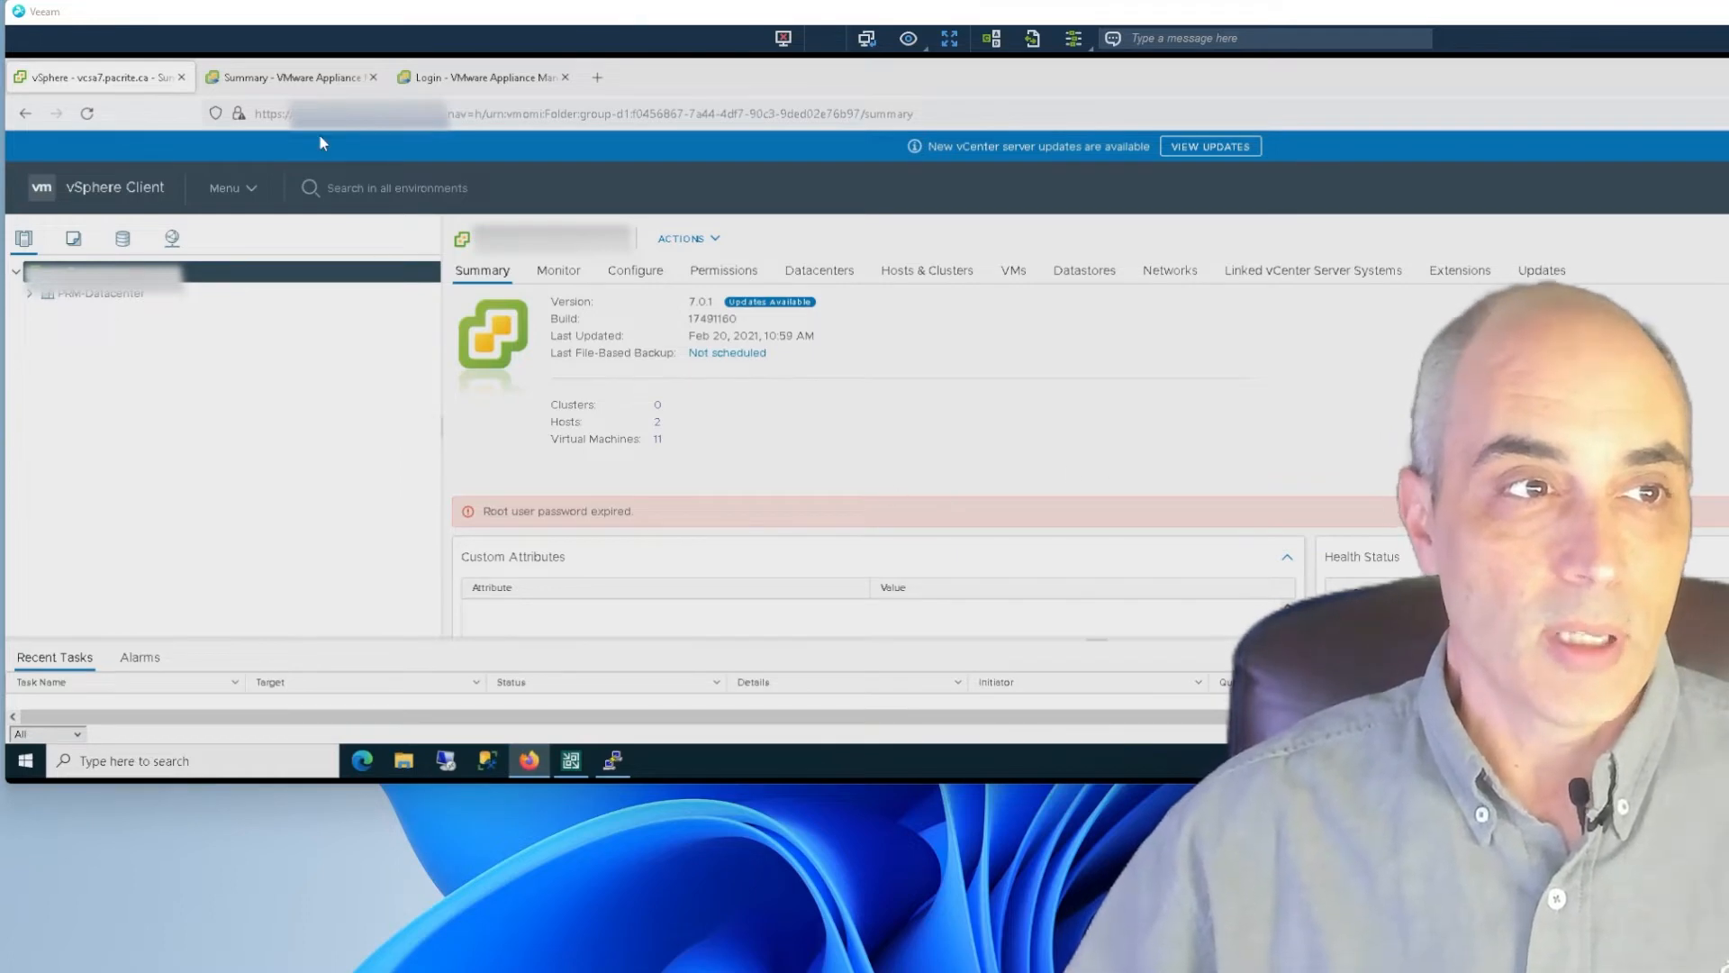
# Switch to the 'Summary - VMware Appliance Management' tab to review appliance health.
pyautogui.click(291, 77)
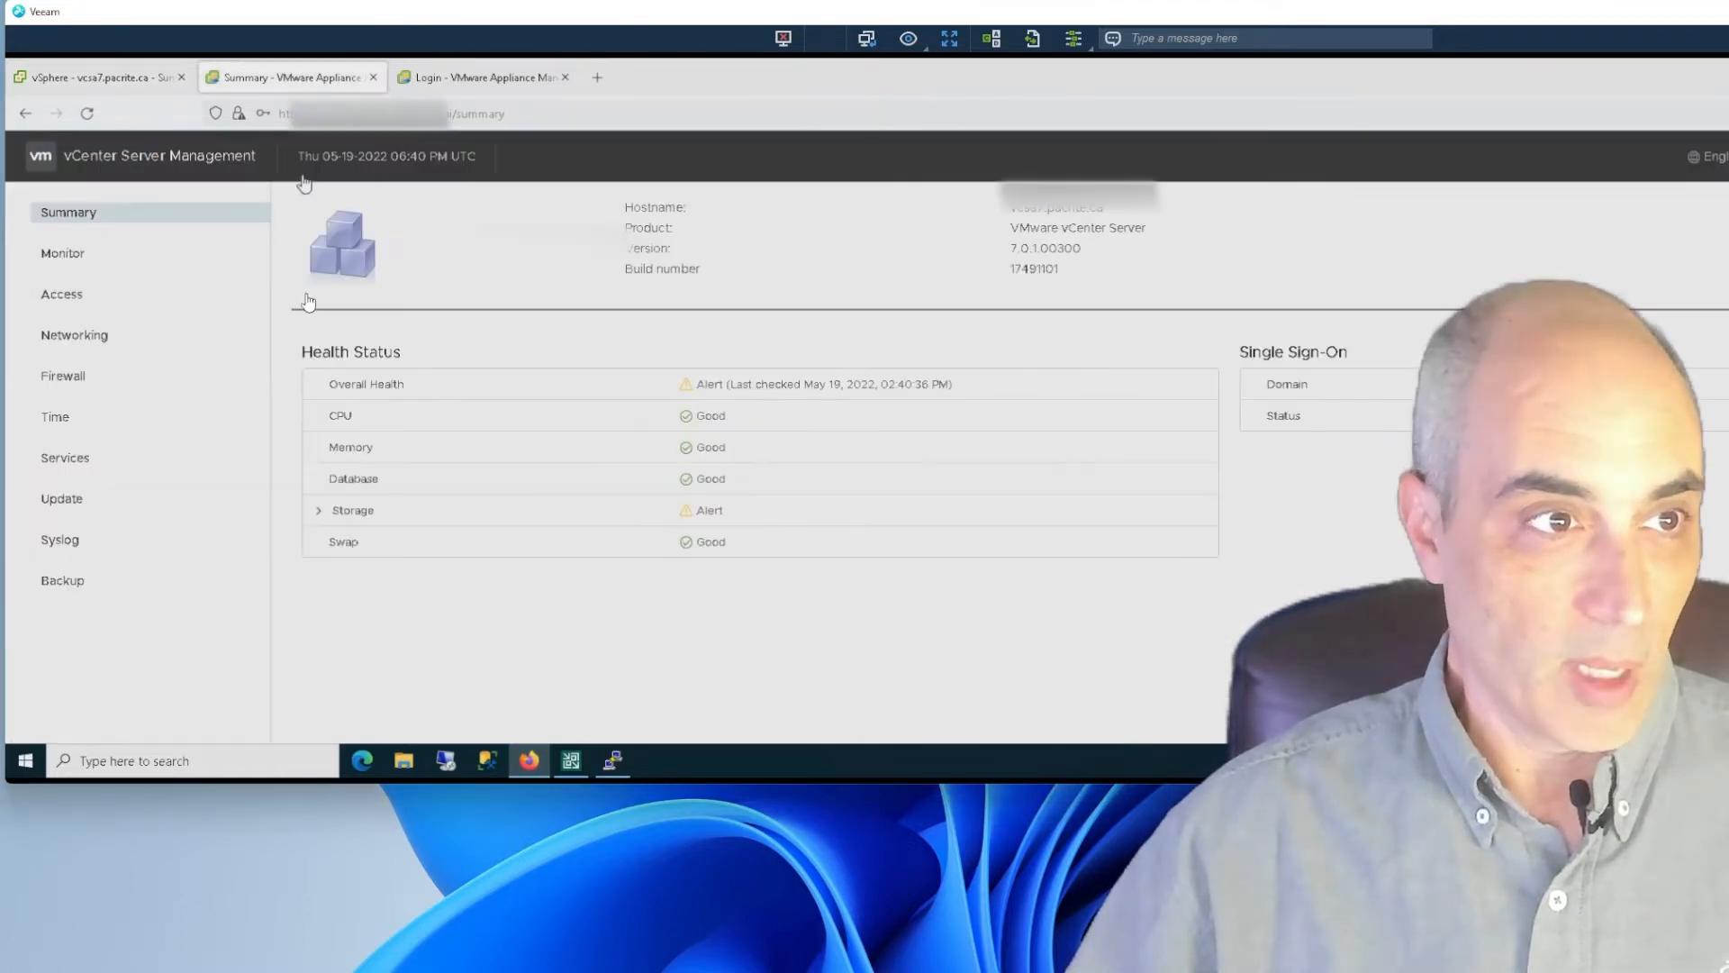
pyautogui.moveTo(306, 336)
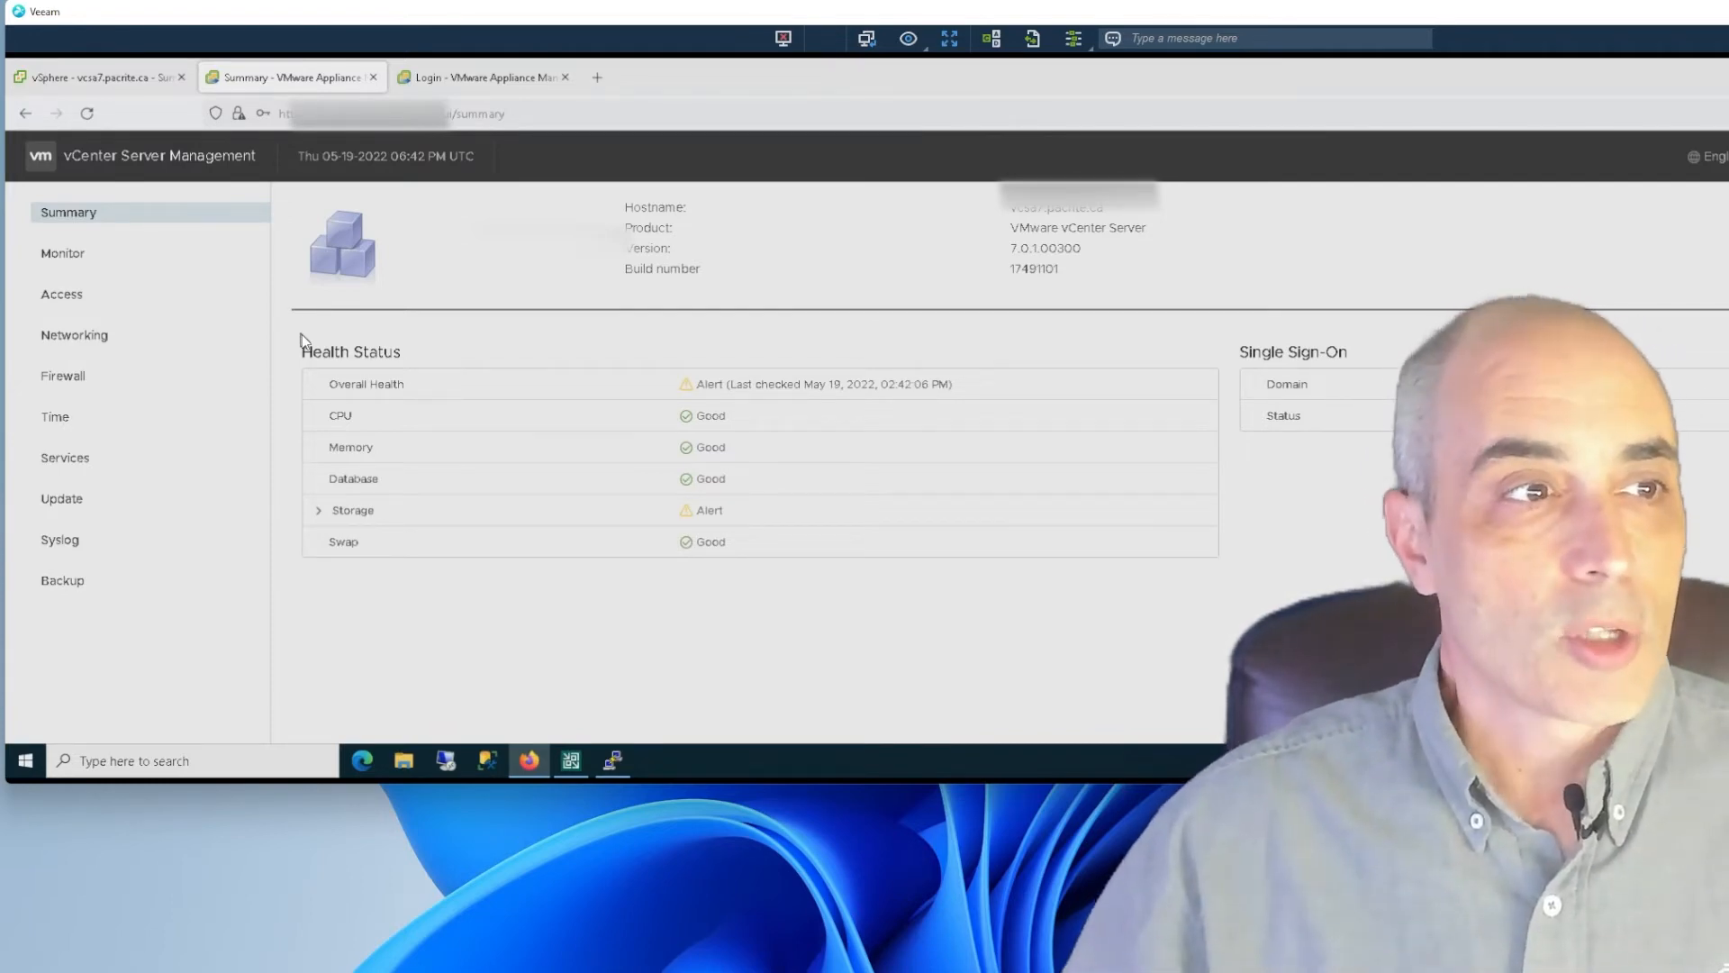
pyautogui.moveTo(60, 294)
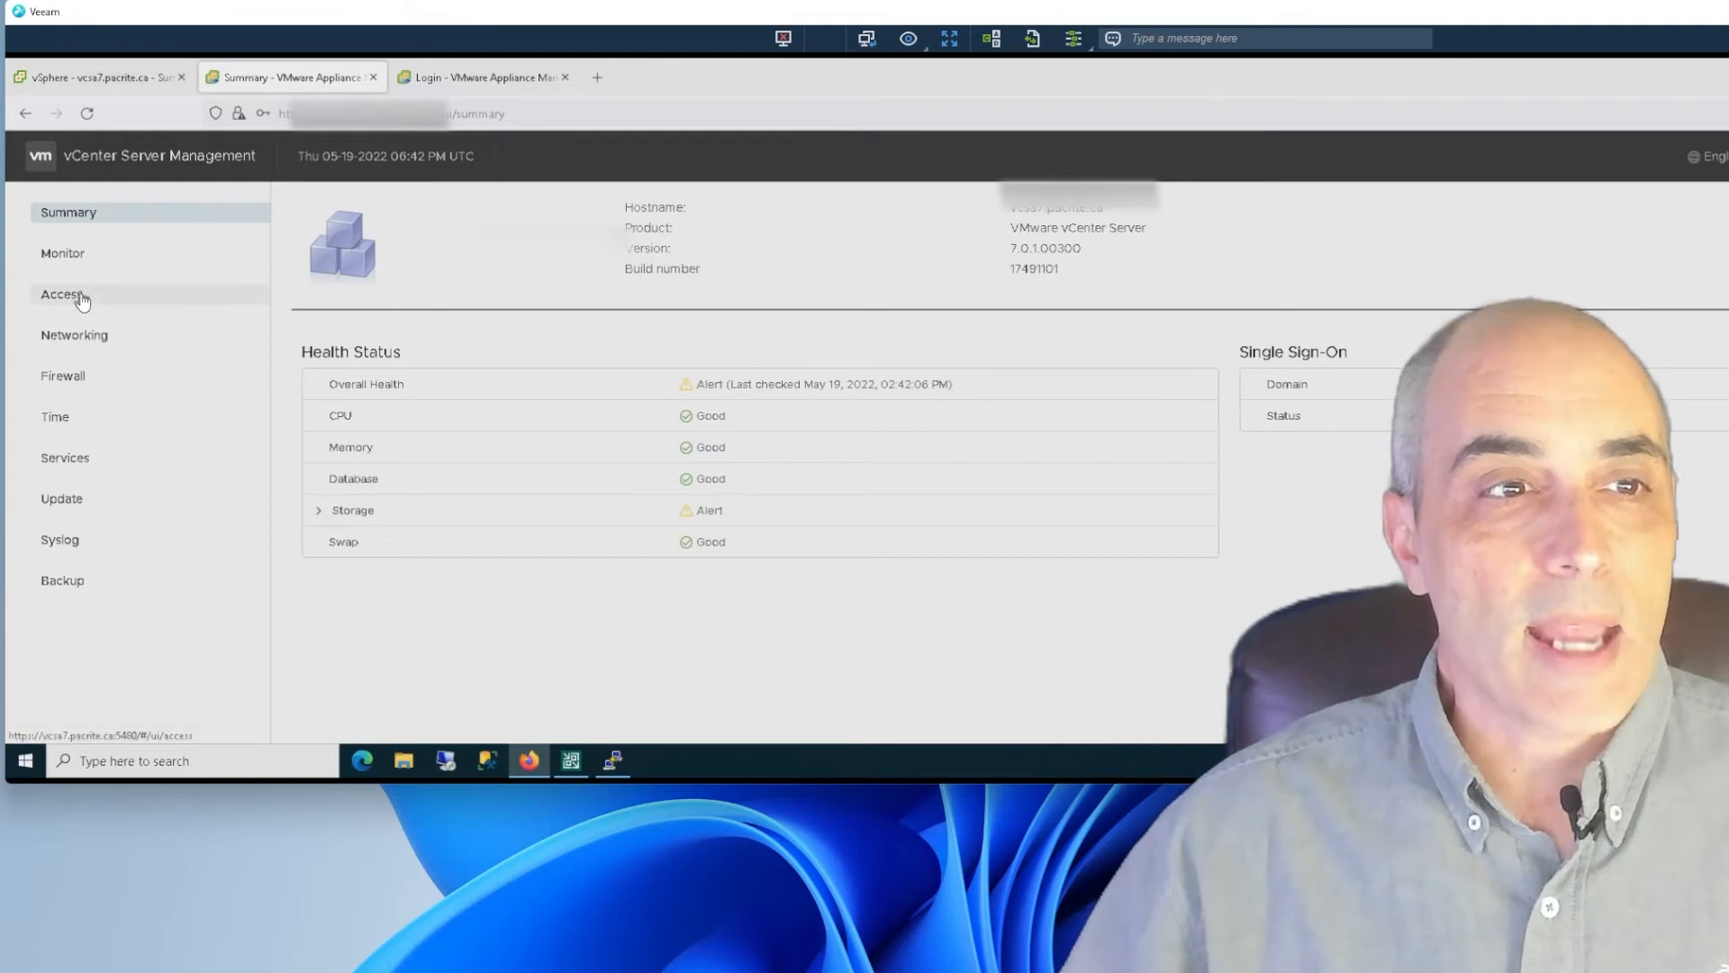
# Open the Access settings page showing SSH, DCLI, Console CLI and Bash shell status.
pyautogui.click(61, 294)
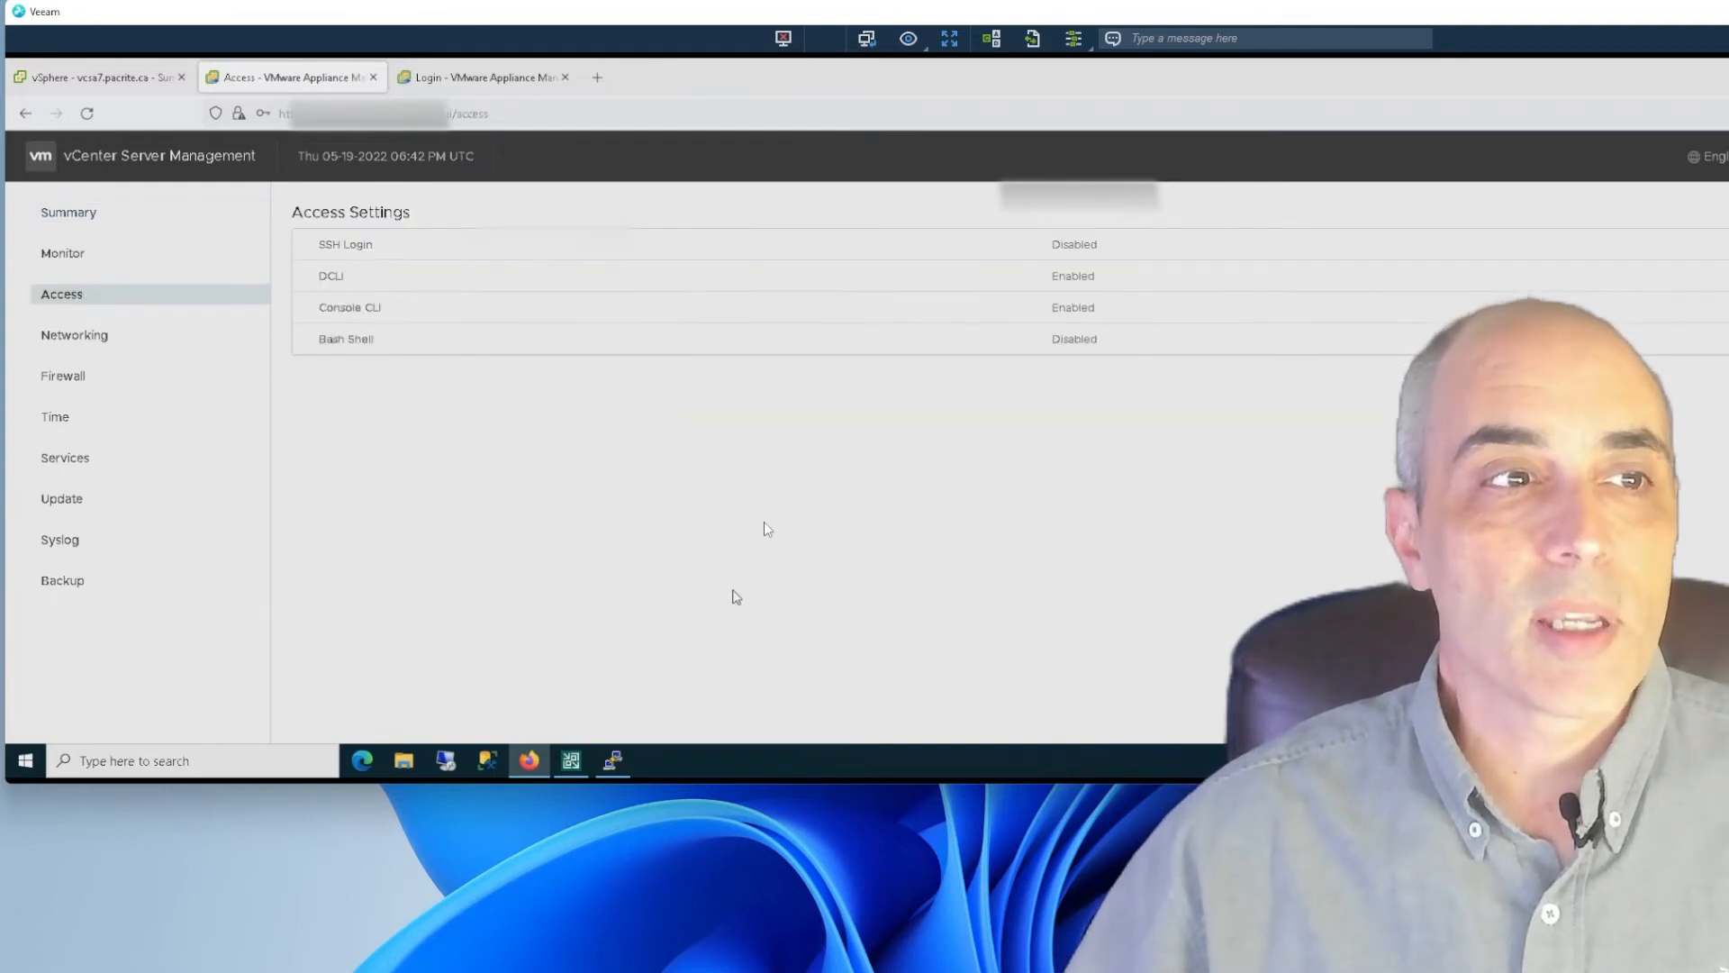
pyautogui.moveTo(367, 245)
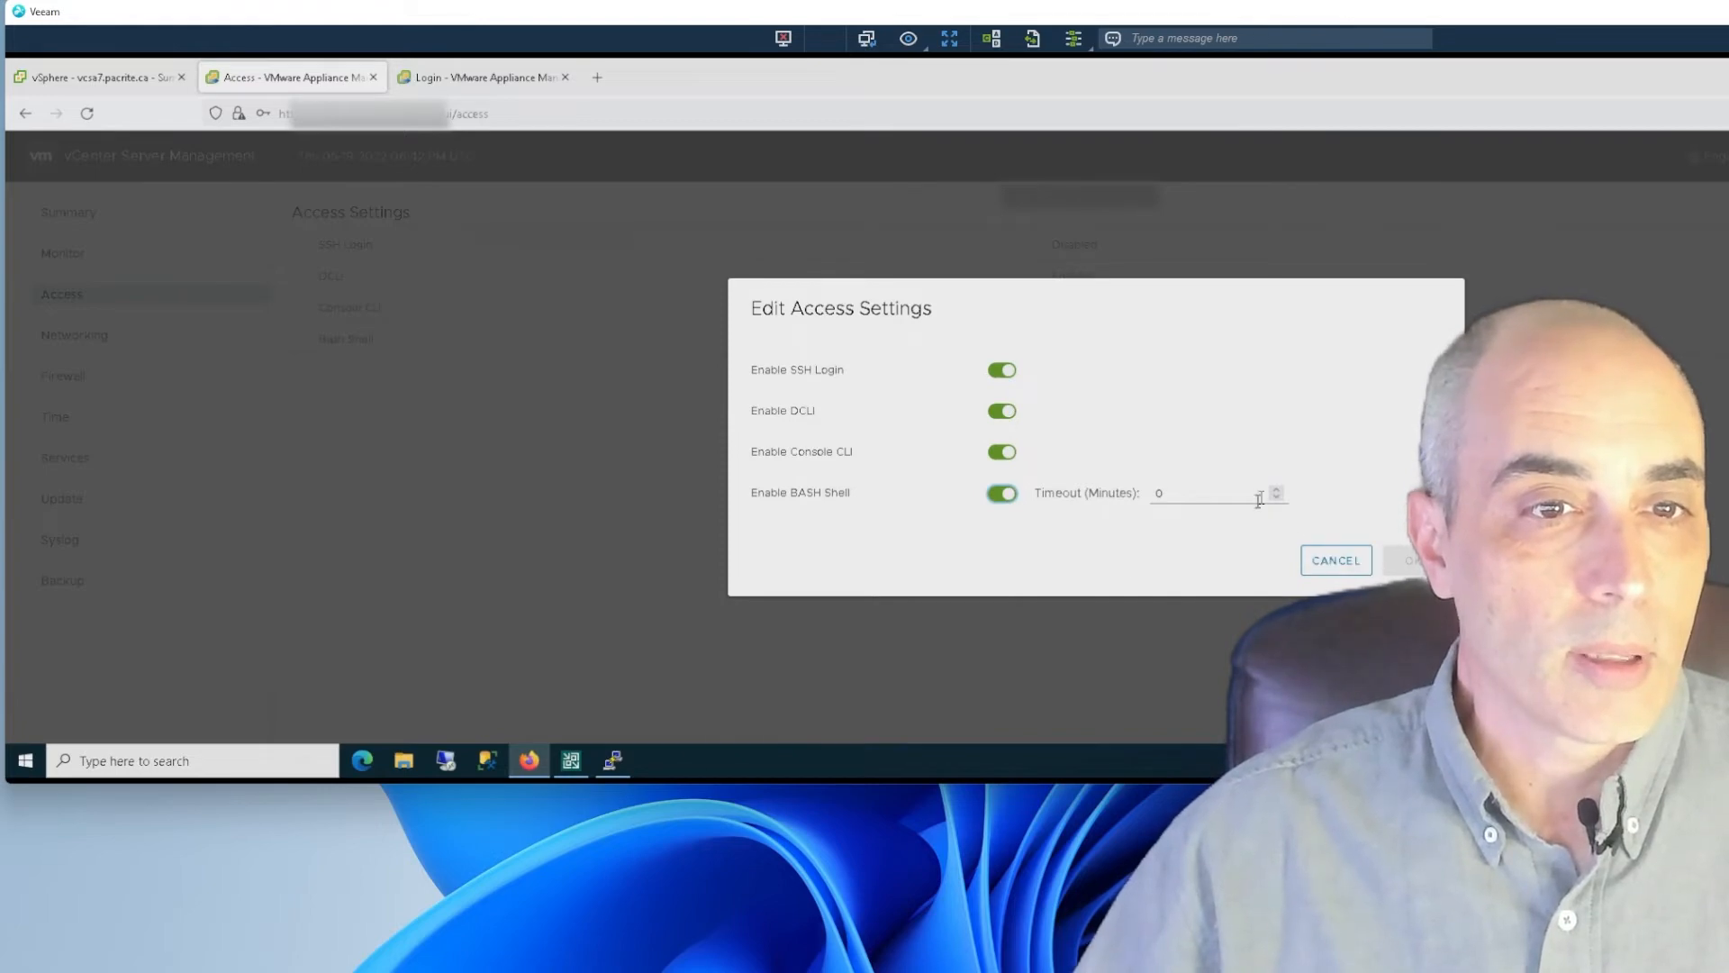
# Set the access timeout to 60 minutes and save the access settings.
pyautogui.tripleClick(1202, 492)
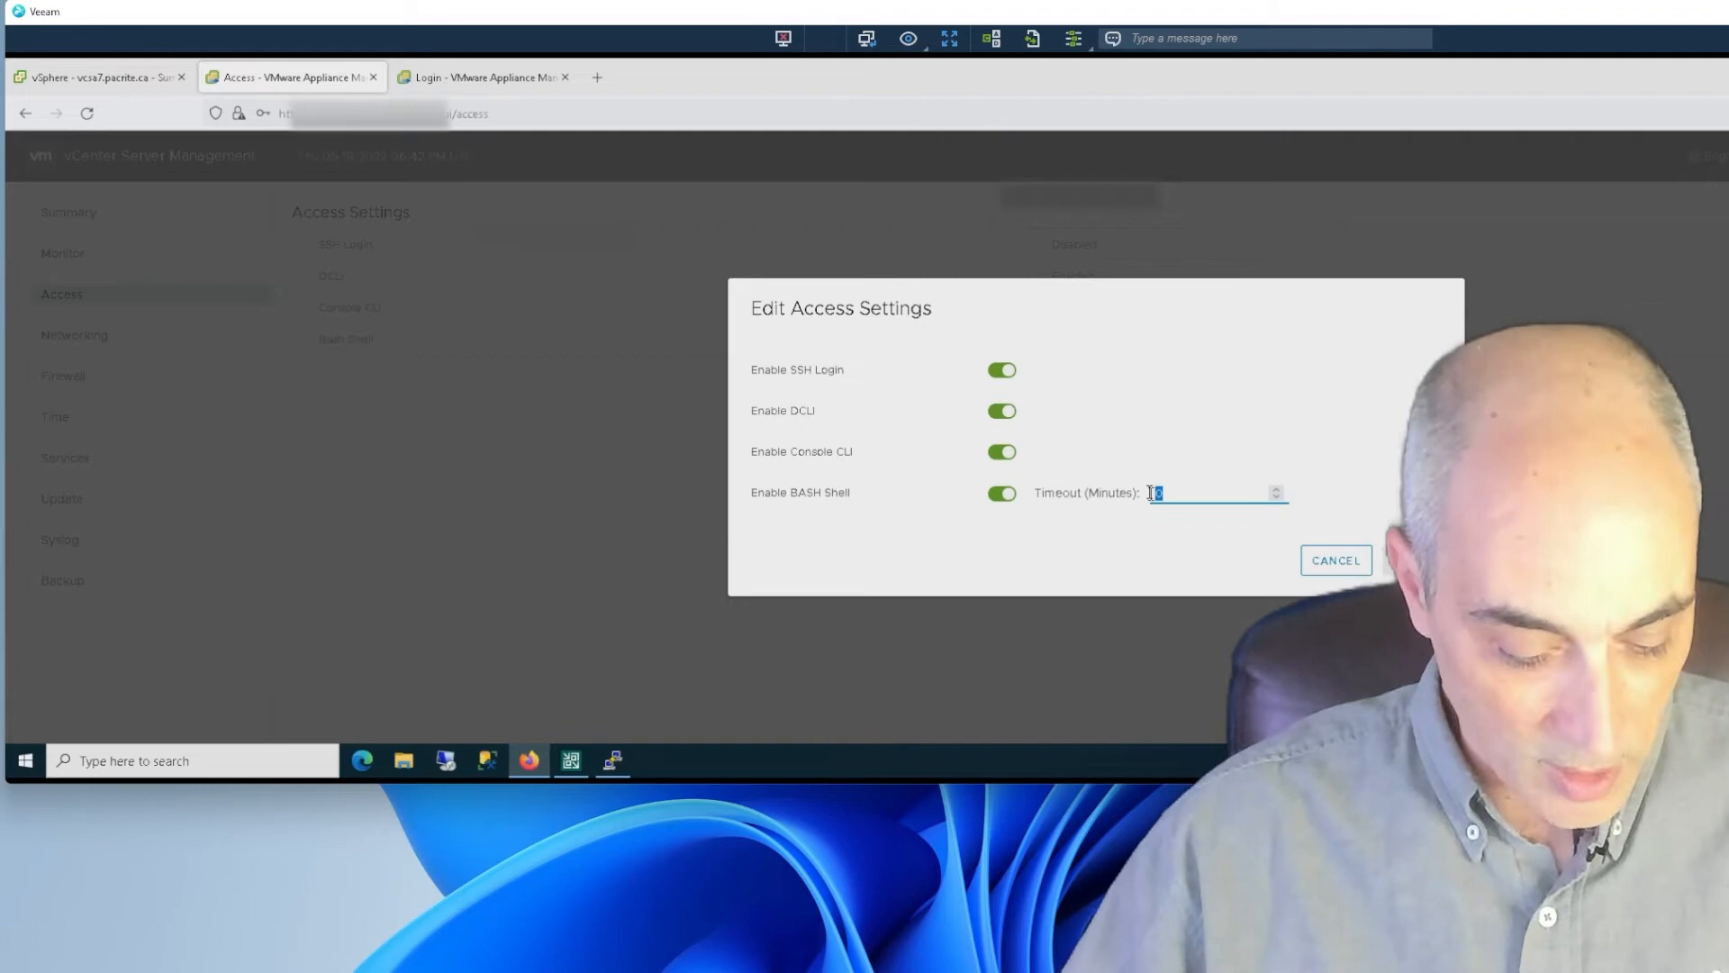
pyautogui.write('60')
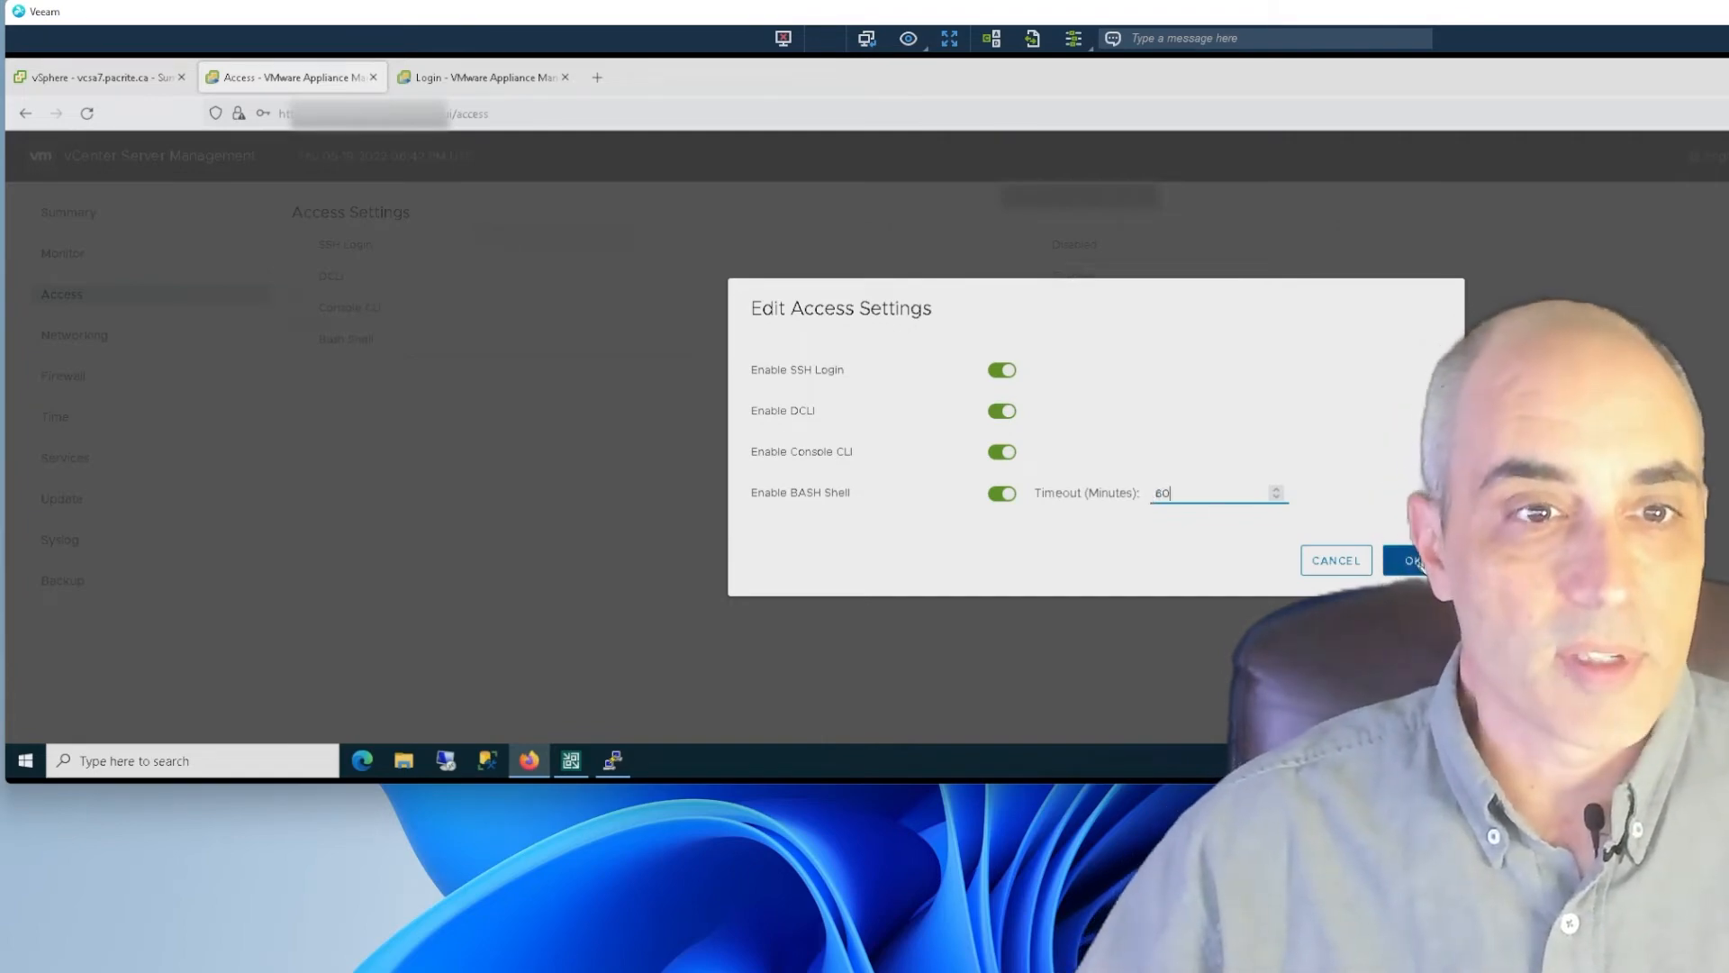
pyautogui.click(1416, 560)
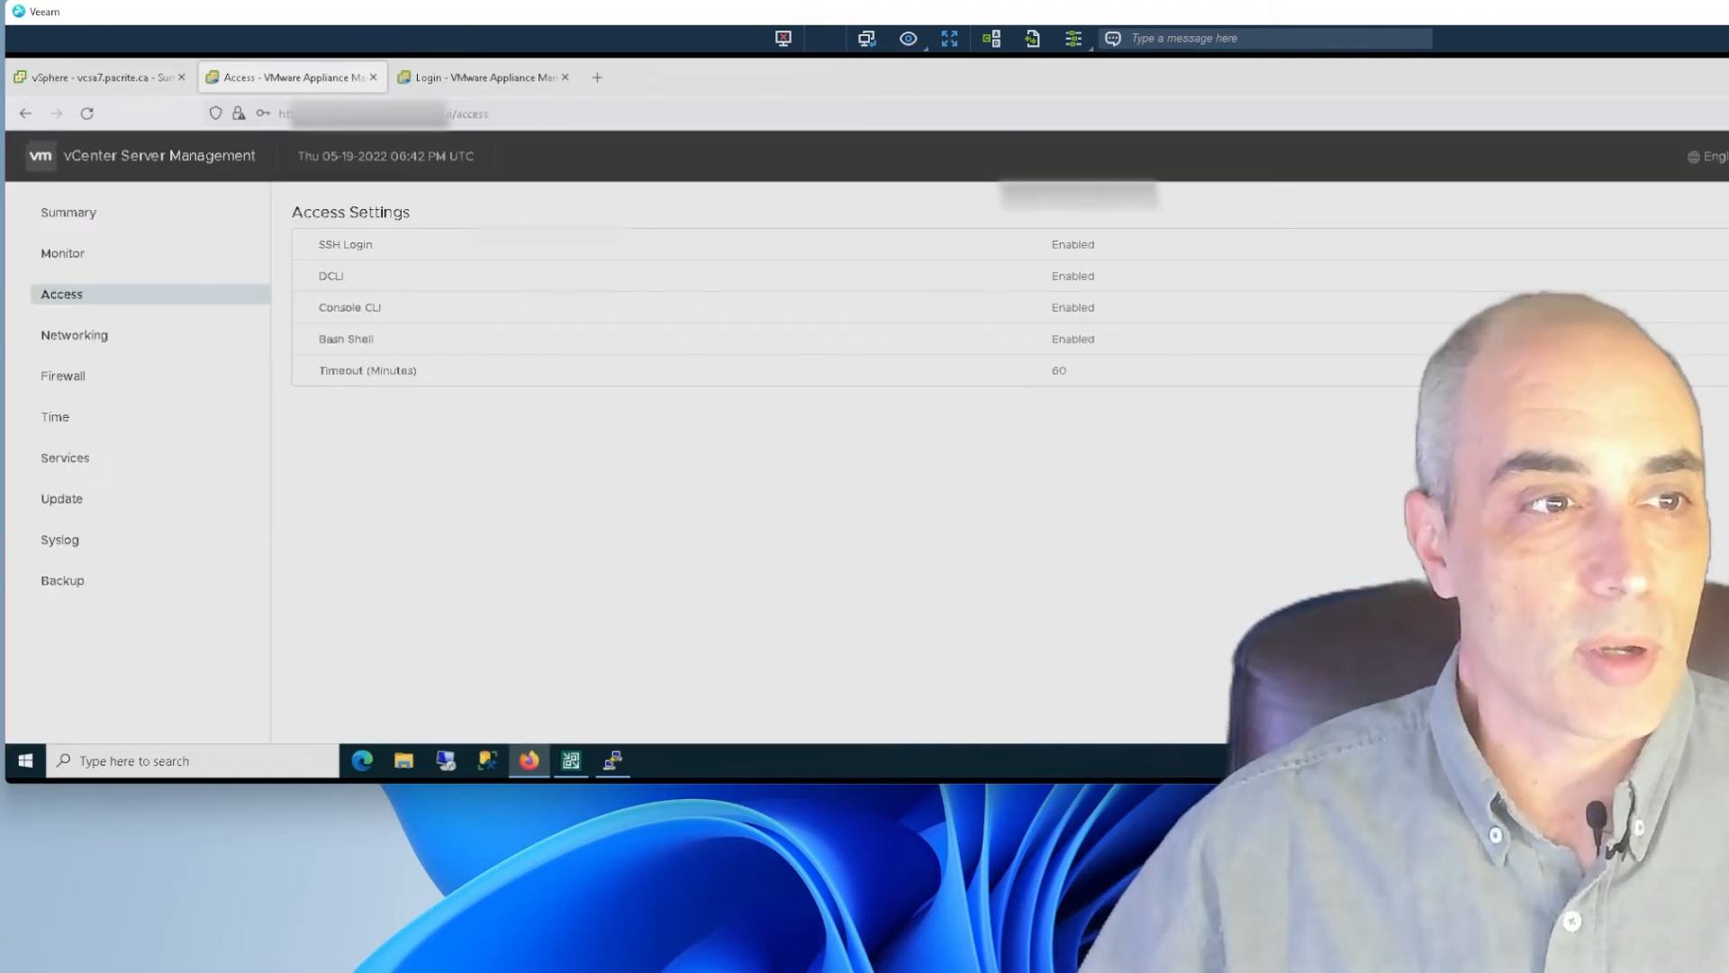
pyautogui.moveTo(1091, 537)
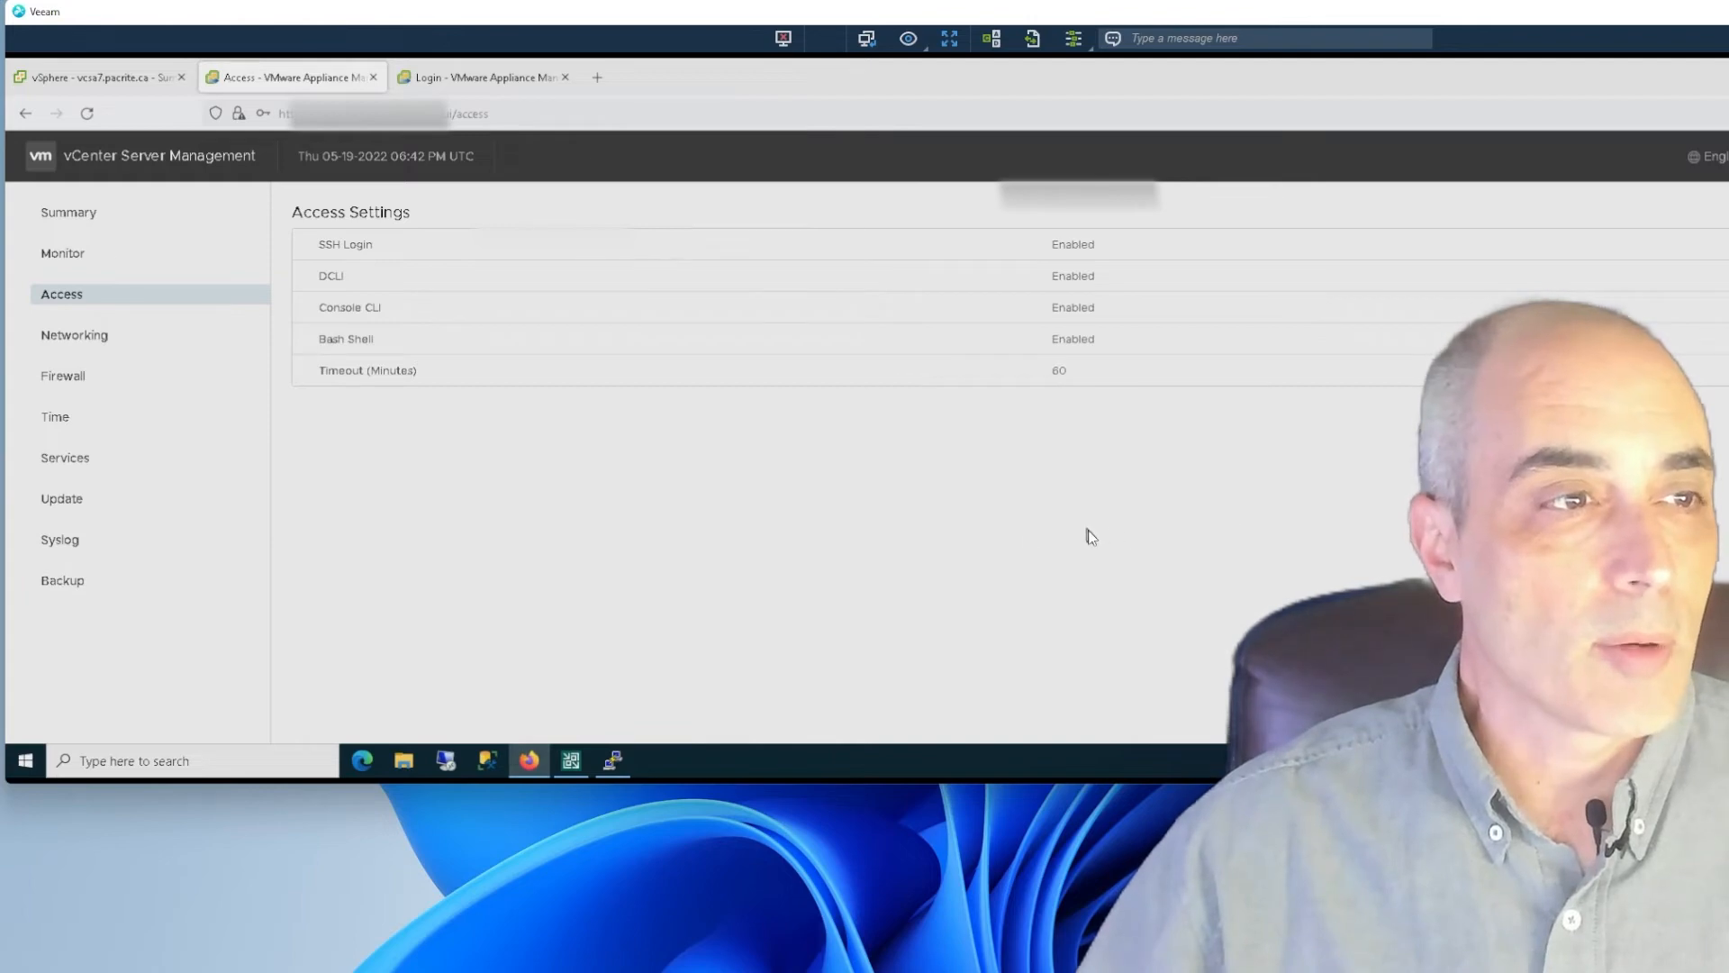
pyautogui.moveTo(983, 546)
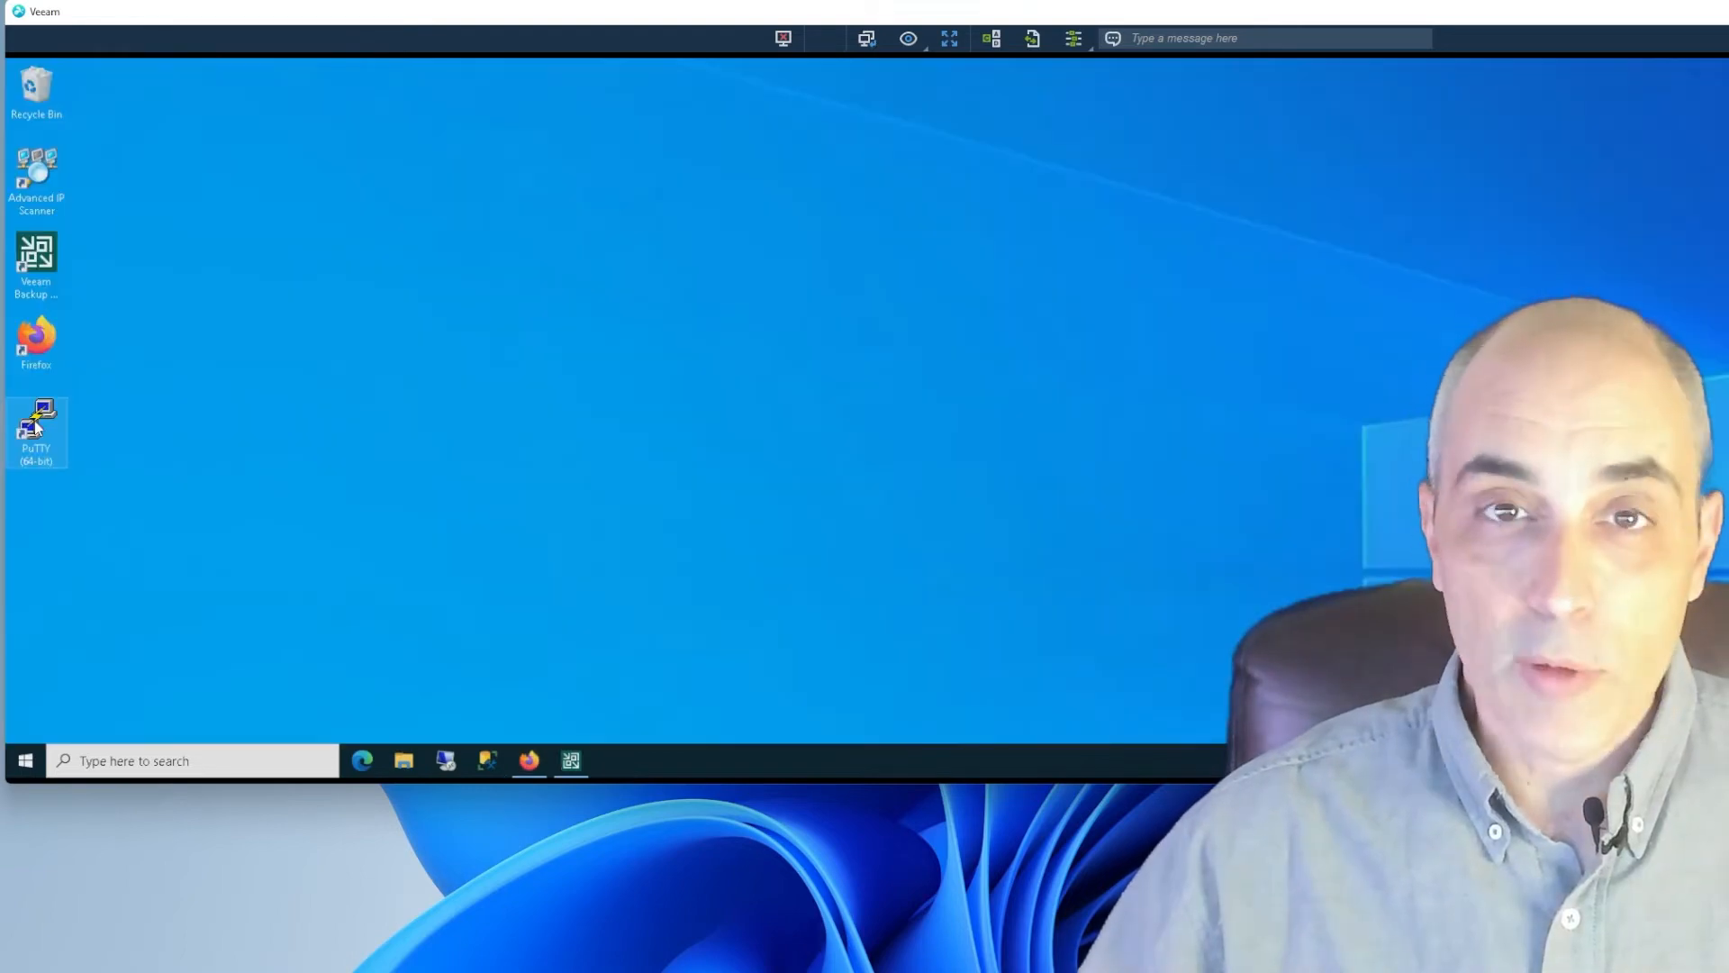
# Launch PuTTY and open the saved VCSA7 session to 192.168.0.3.
pyautogui.doubleClick(36, 430)
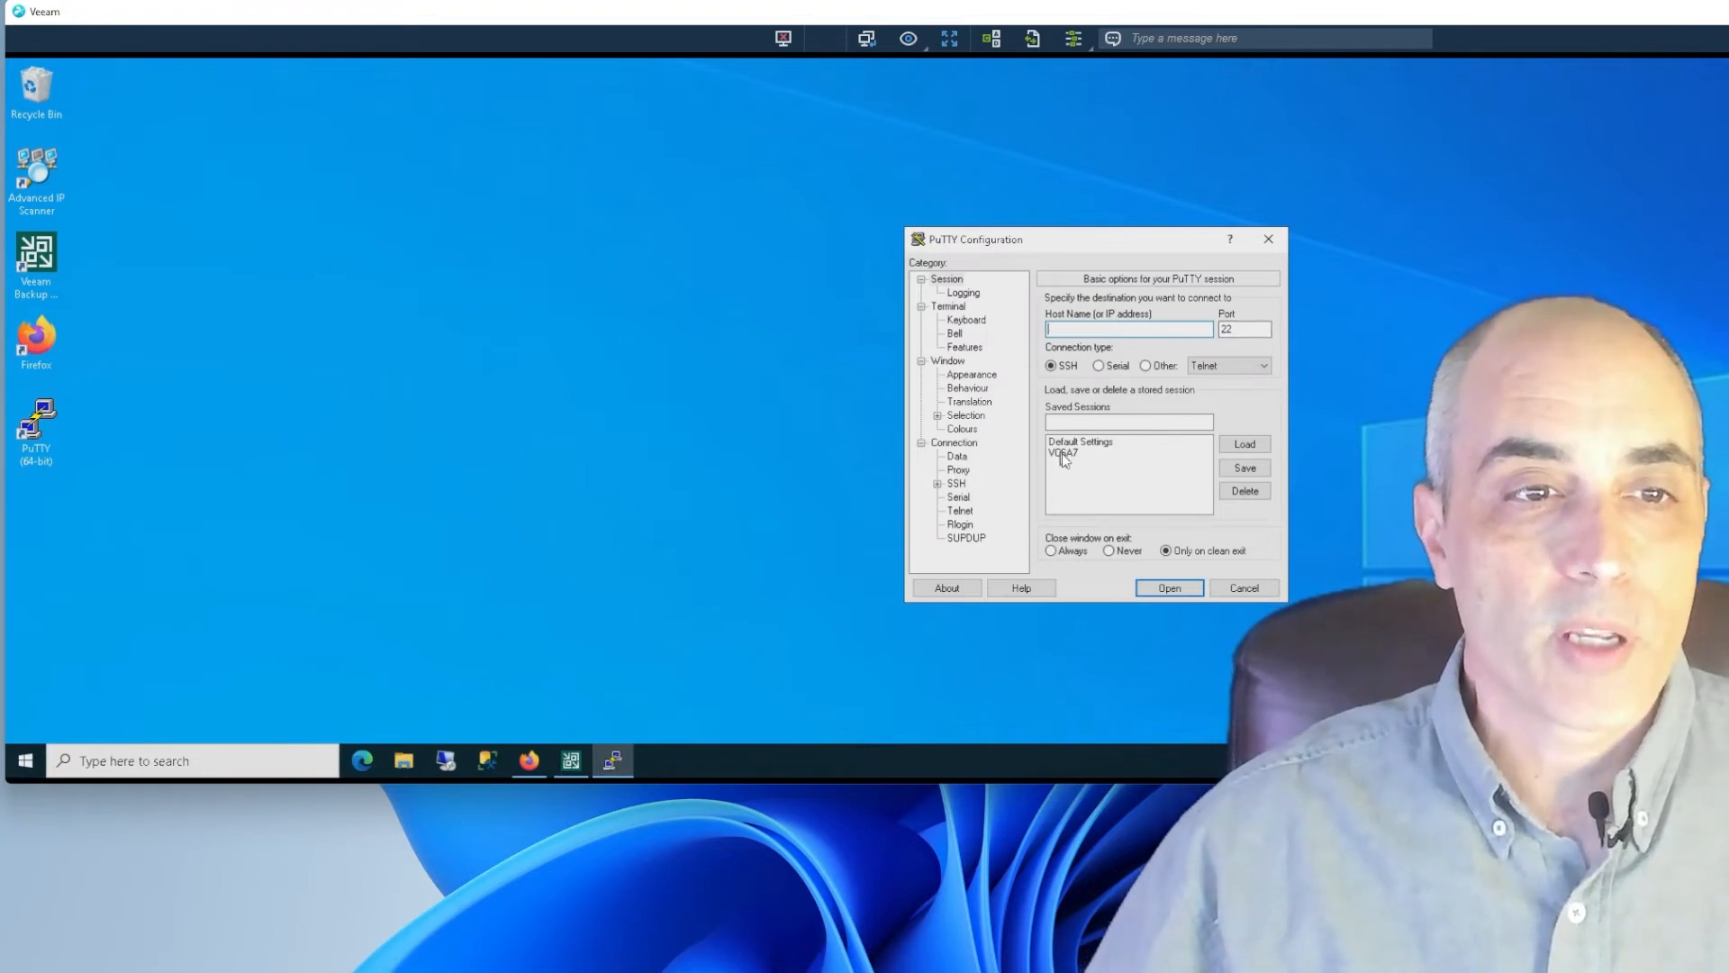
pyautogui.click(1168, 586)
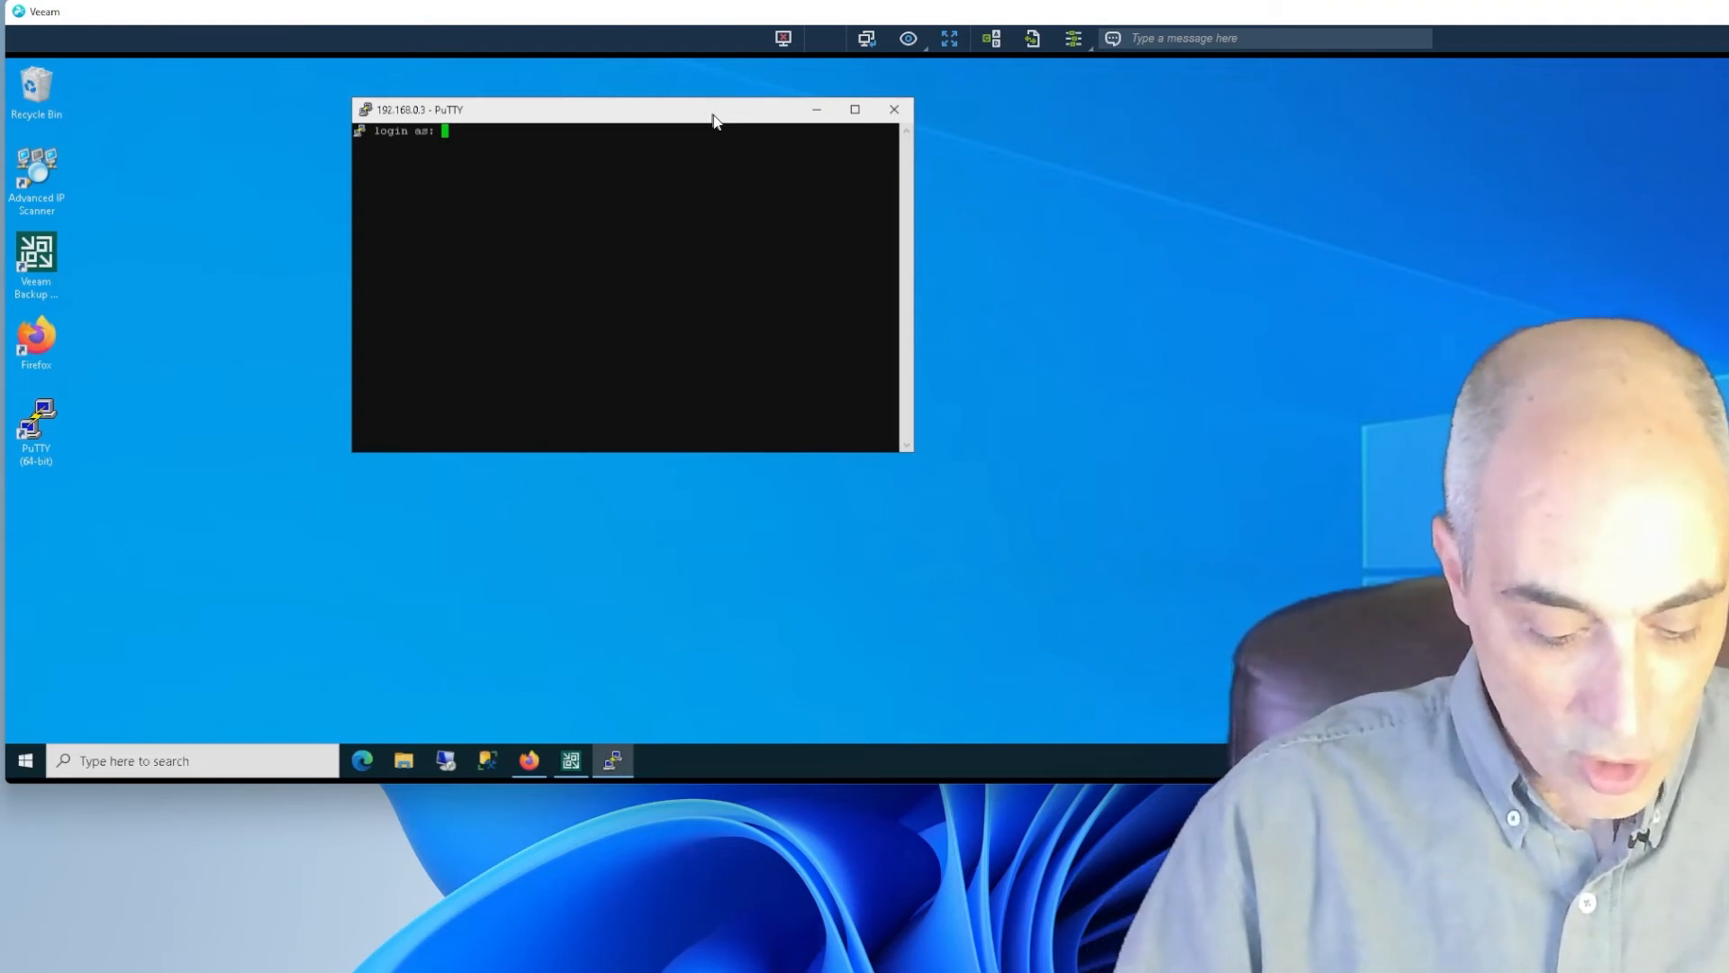
pyautogui.write('root')
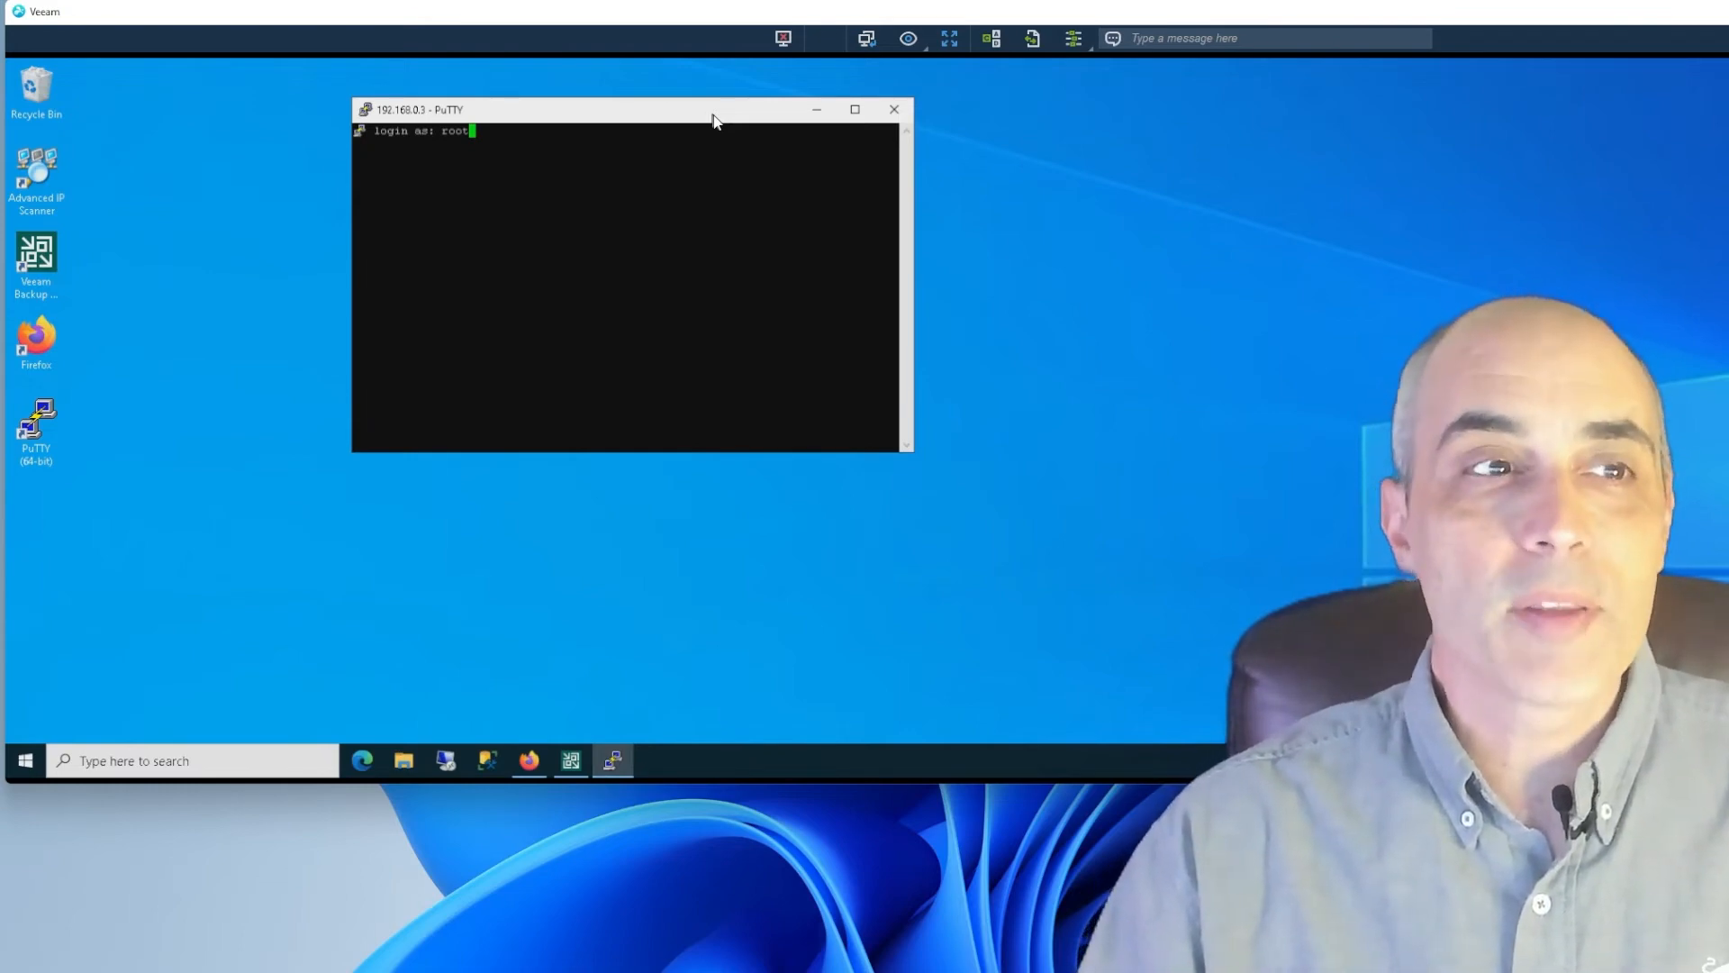
pyautogui.press('Return')
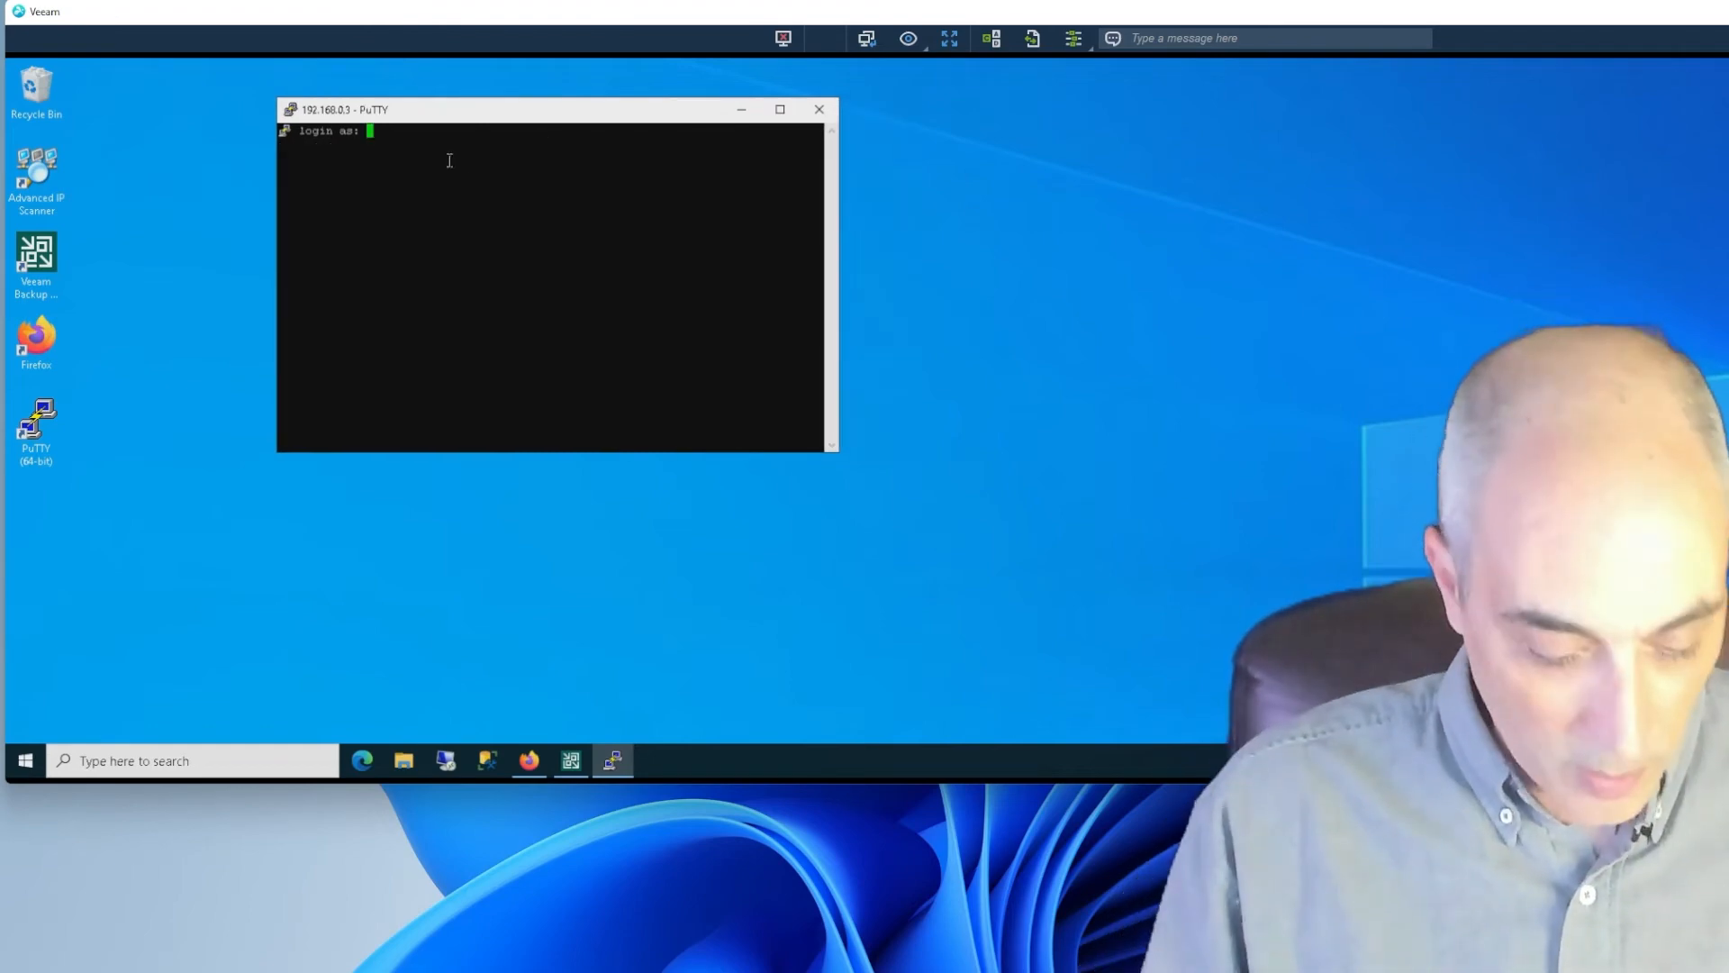
# Log in as root and enter the 'shell' command to get a bash prompt.
pyautogui.write('root')
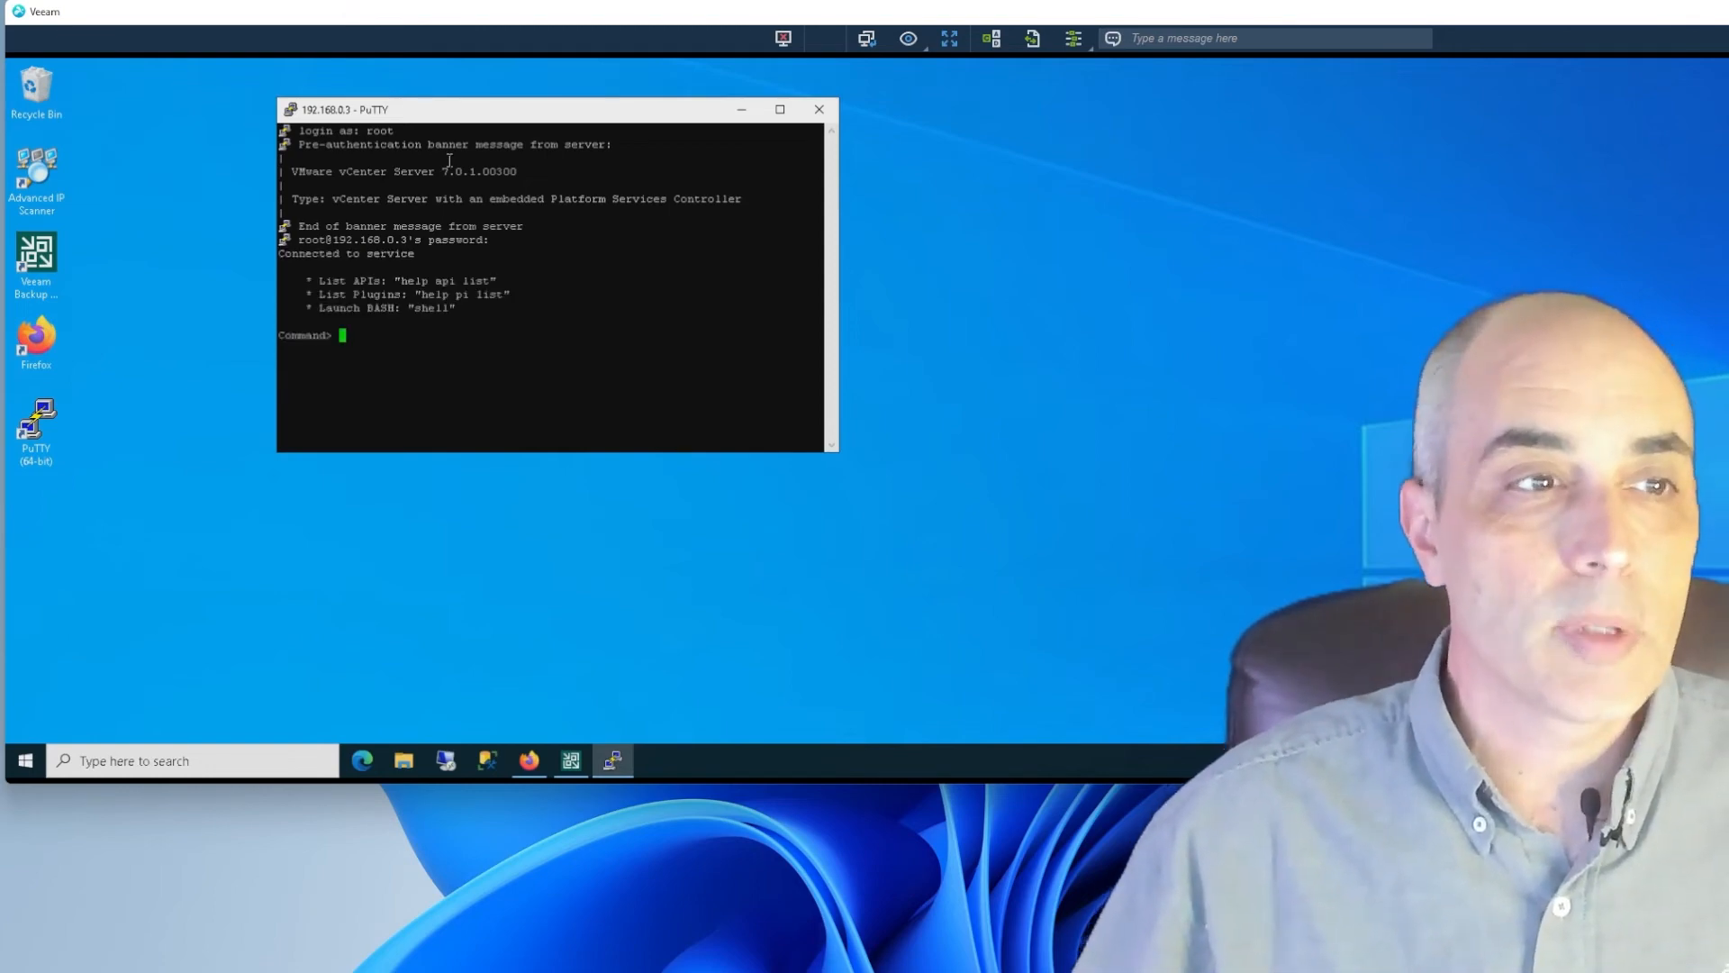
pyautogui.write('she;')
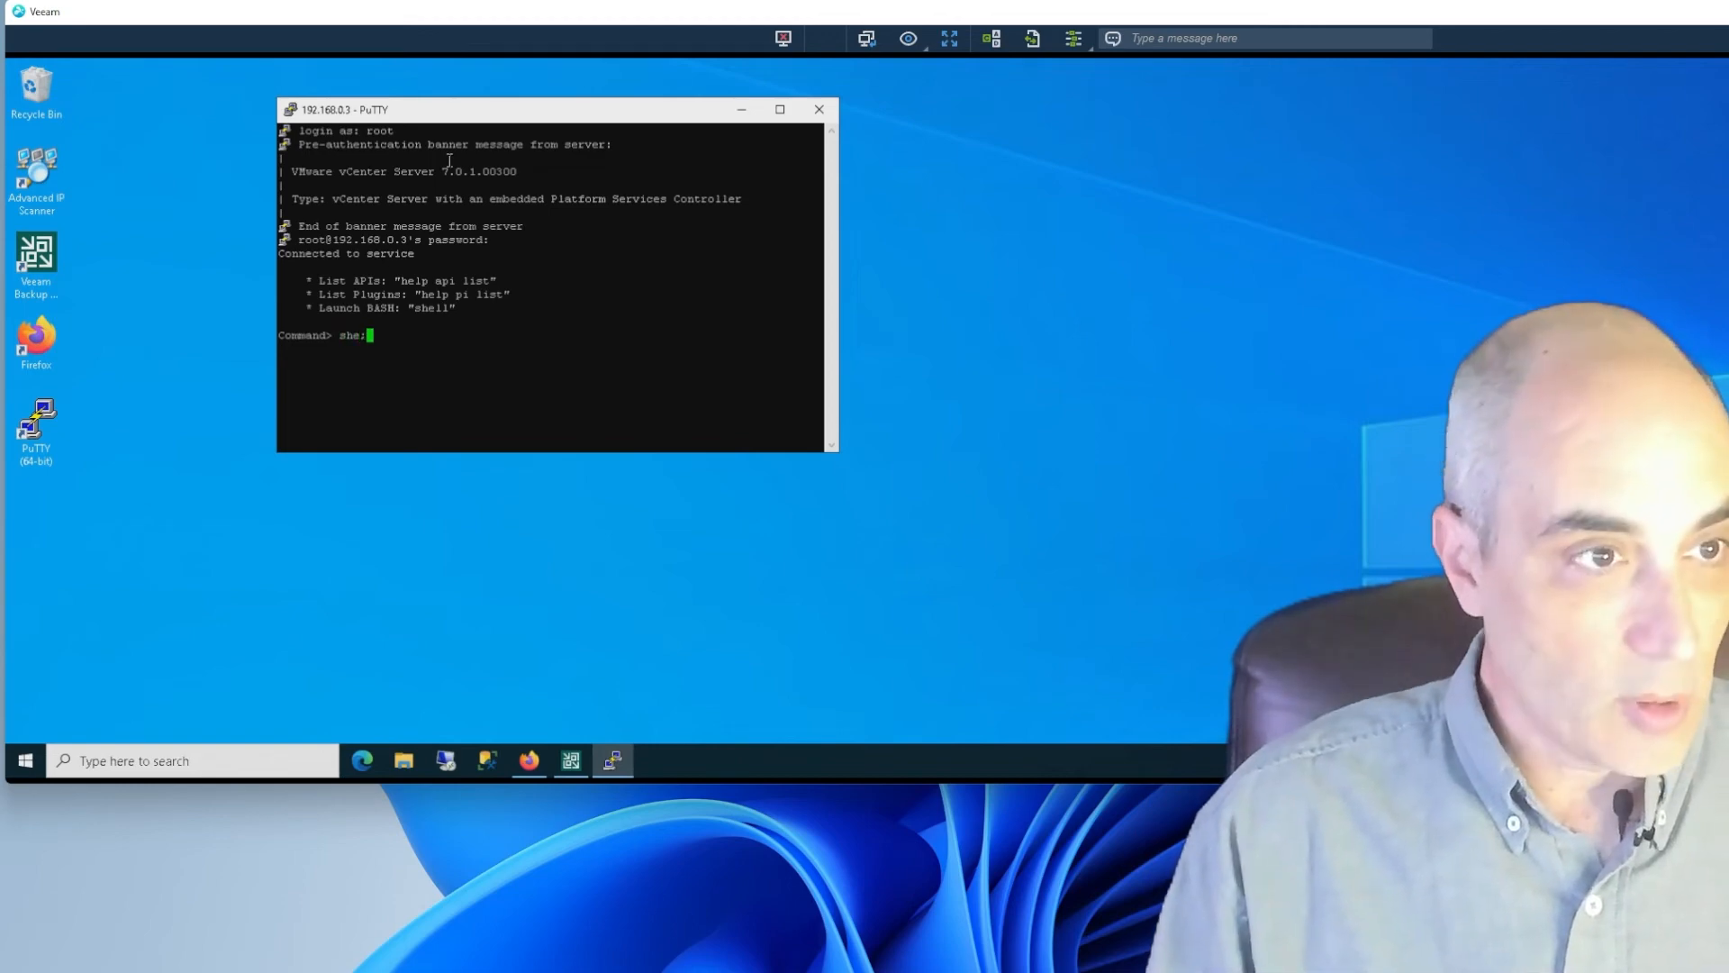
pyautogui.press('Return')
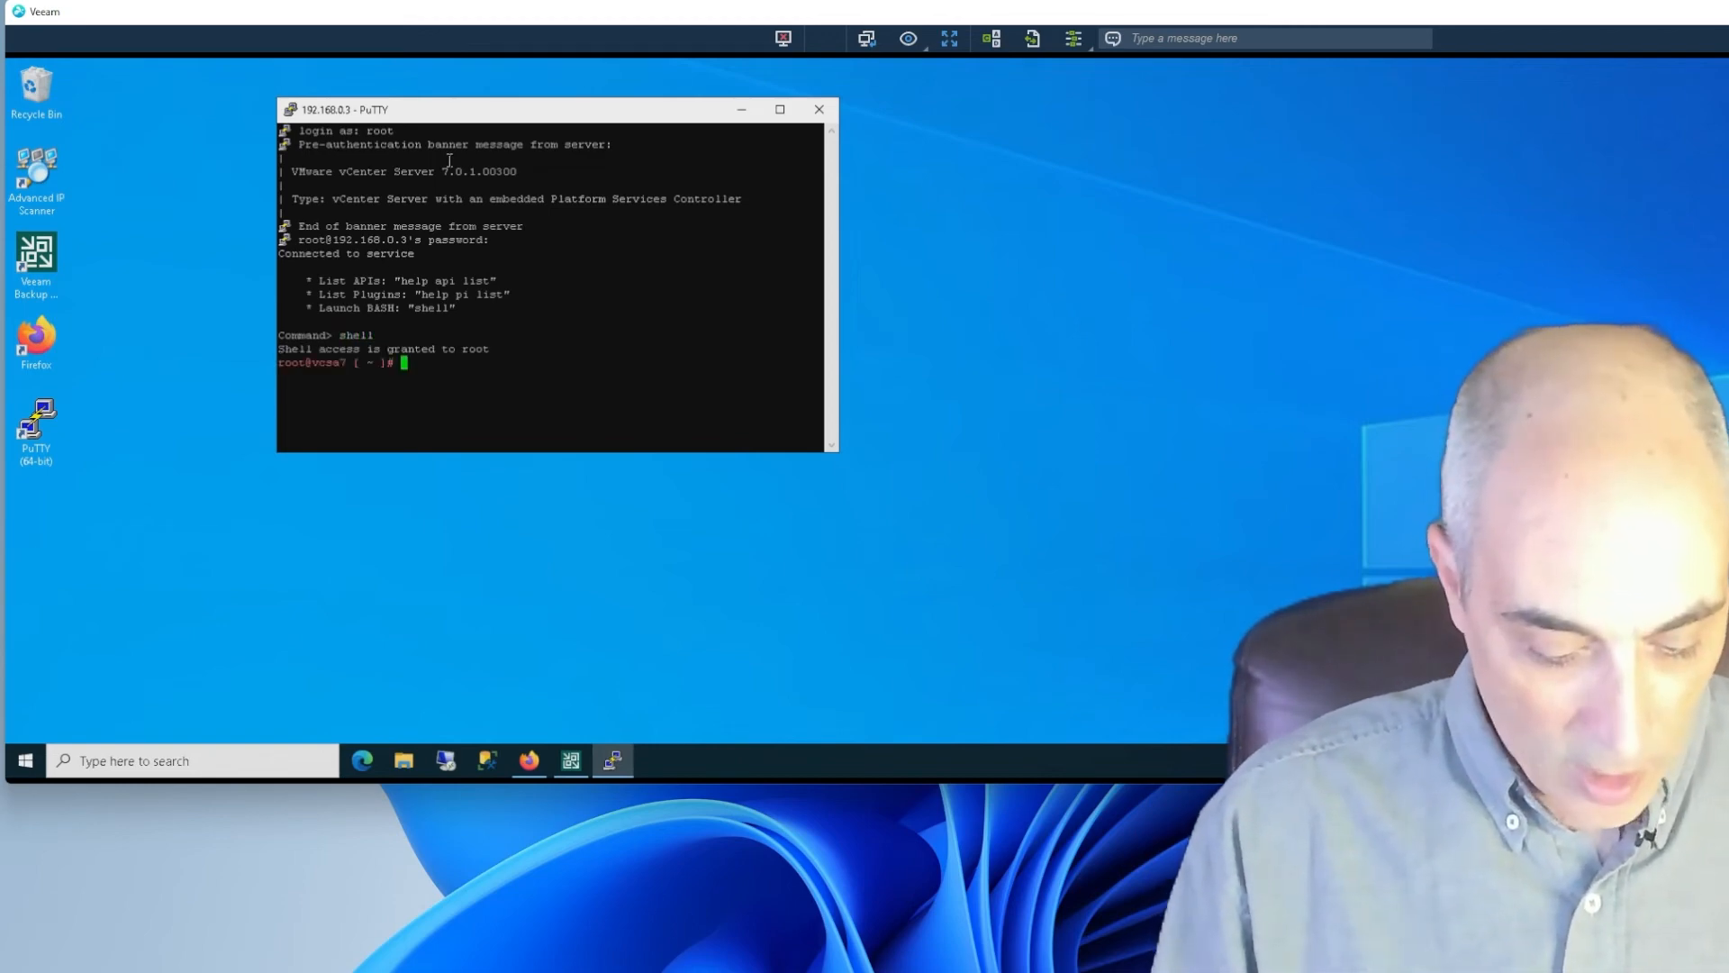
# Run 'chage -l root' to display root's password aging details.
pyautogui.write('chage')
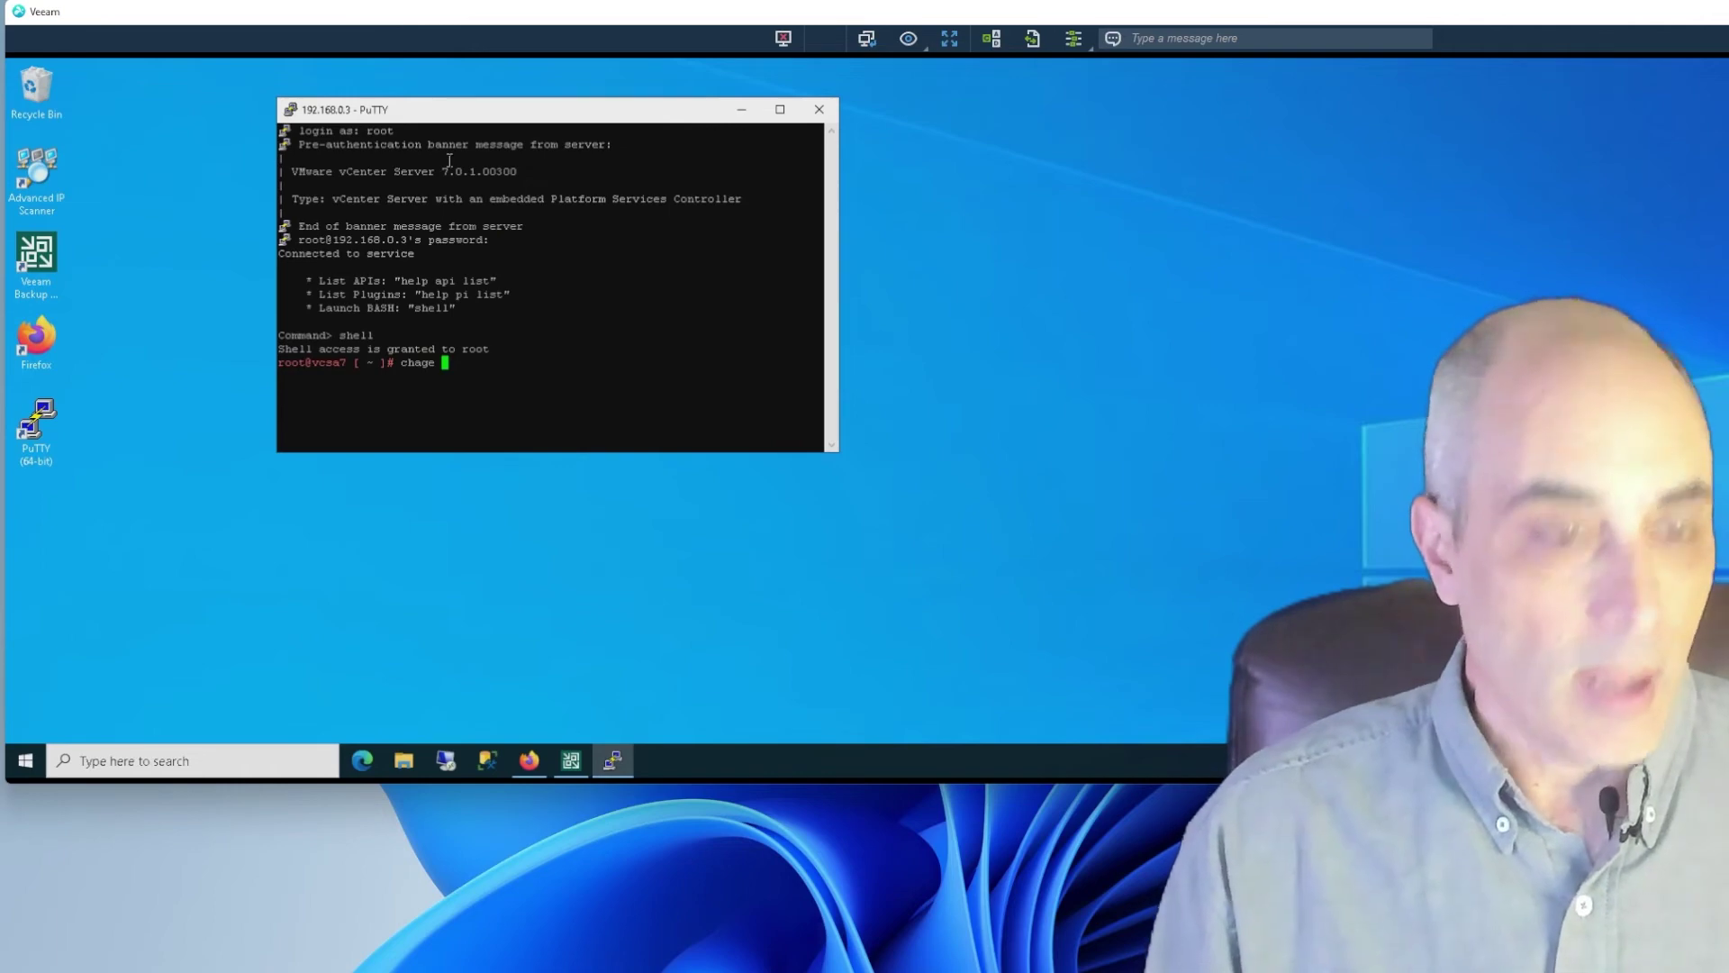
pyautogui.write('-')
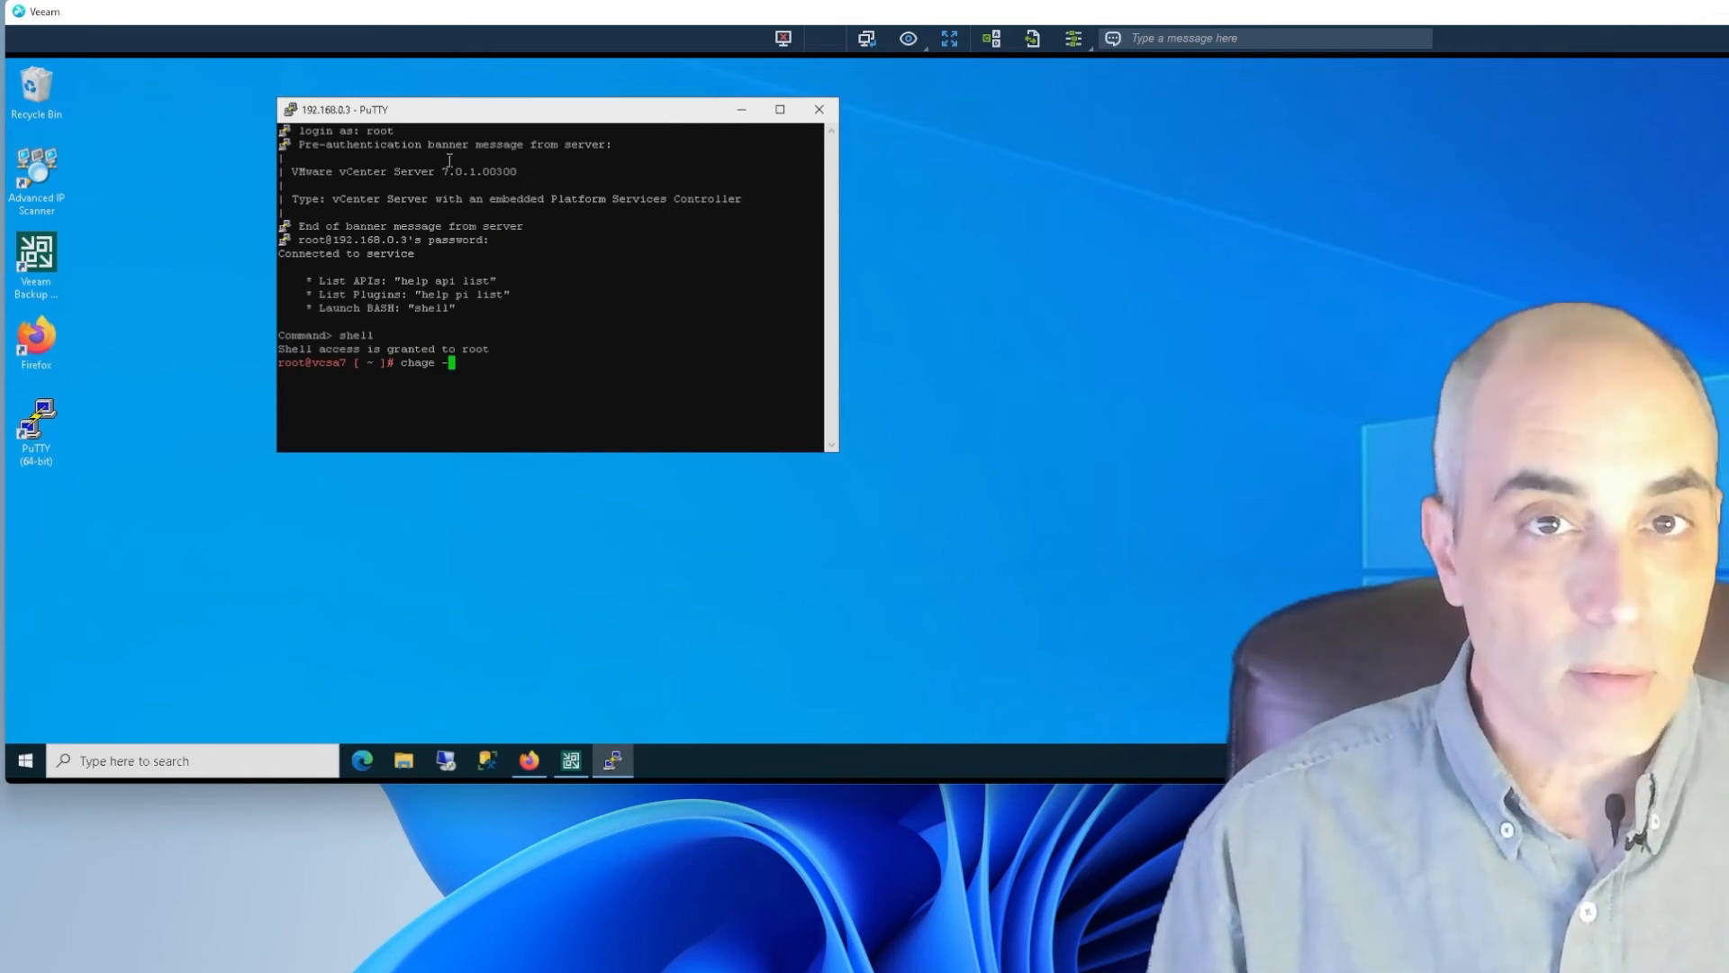
pyautogui.write('l')
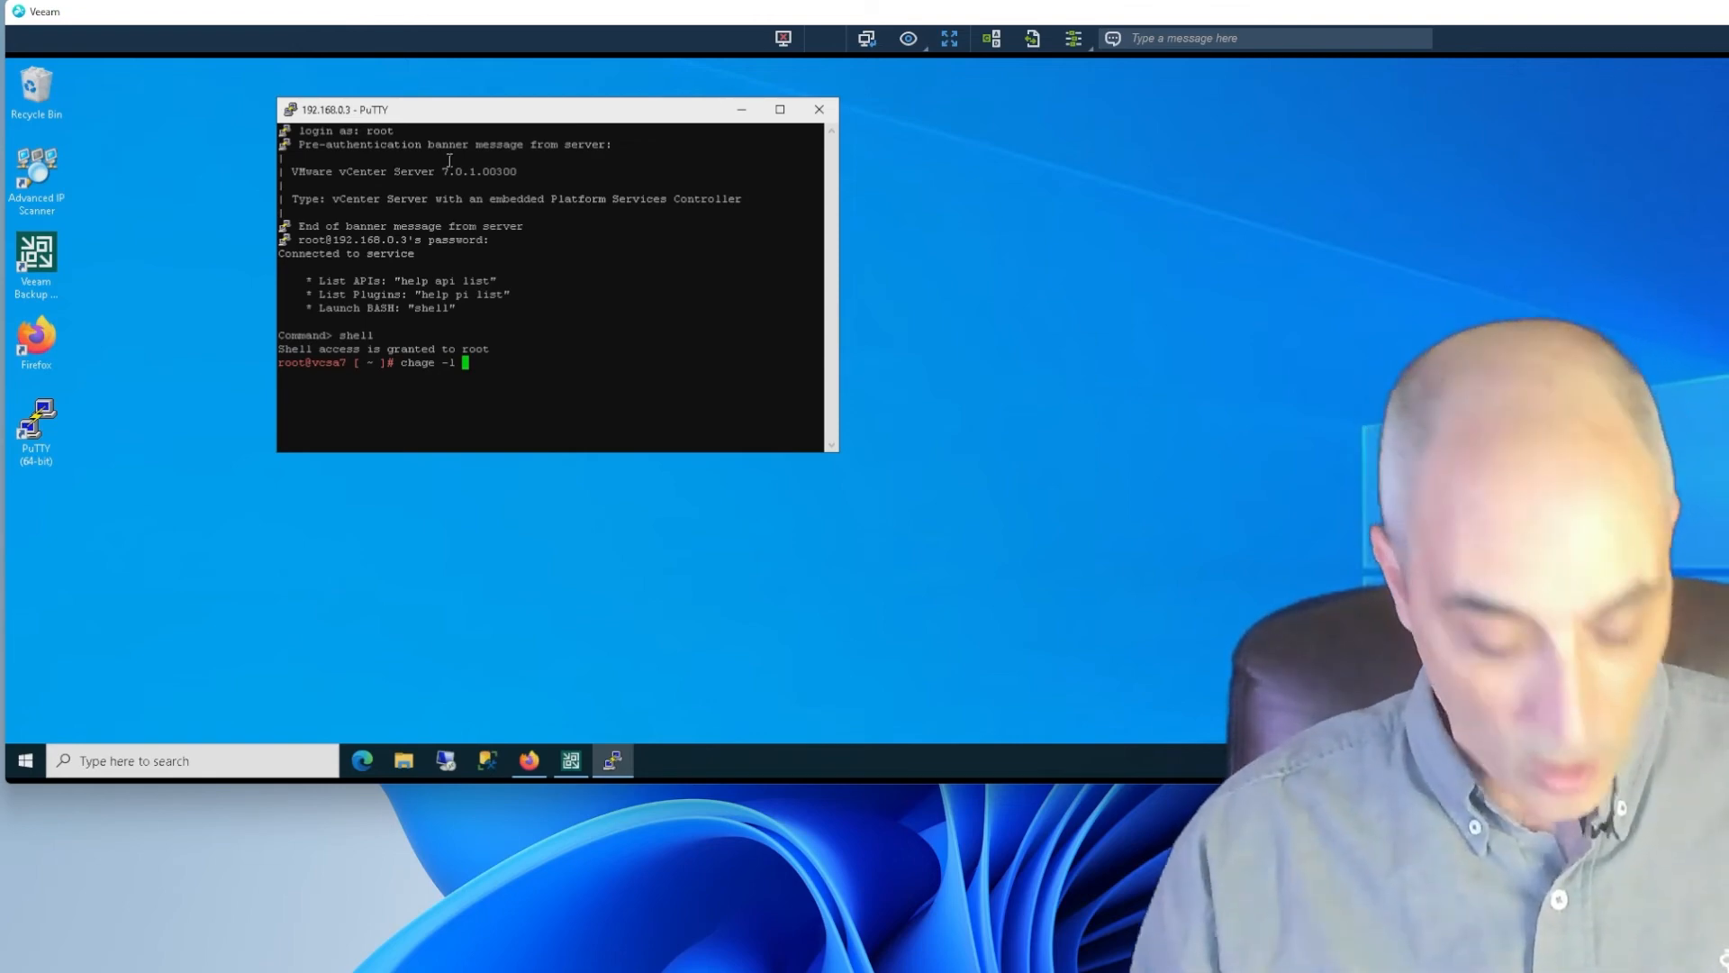
pyautogui.write('root')
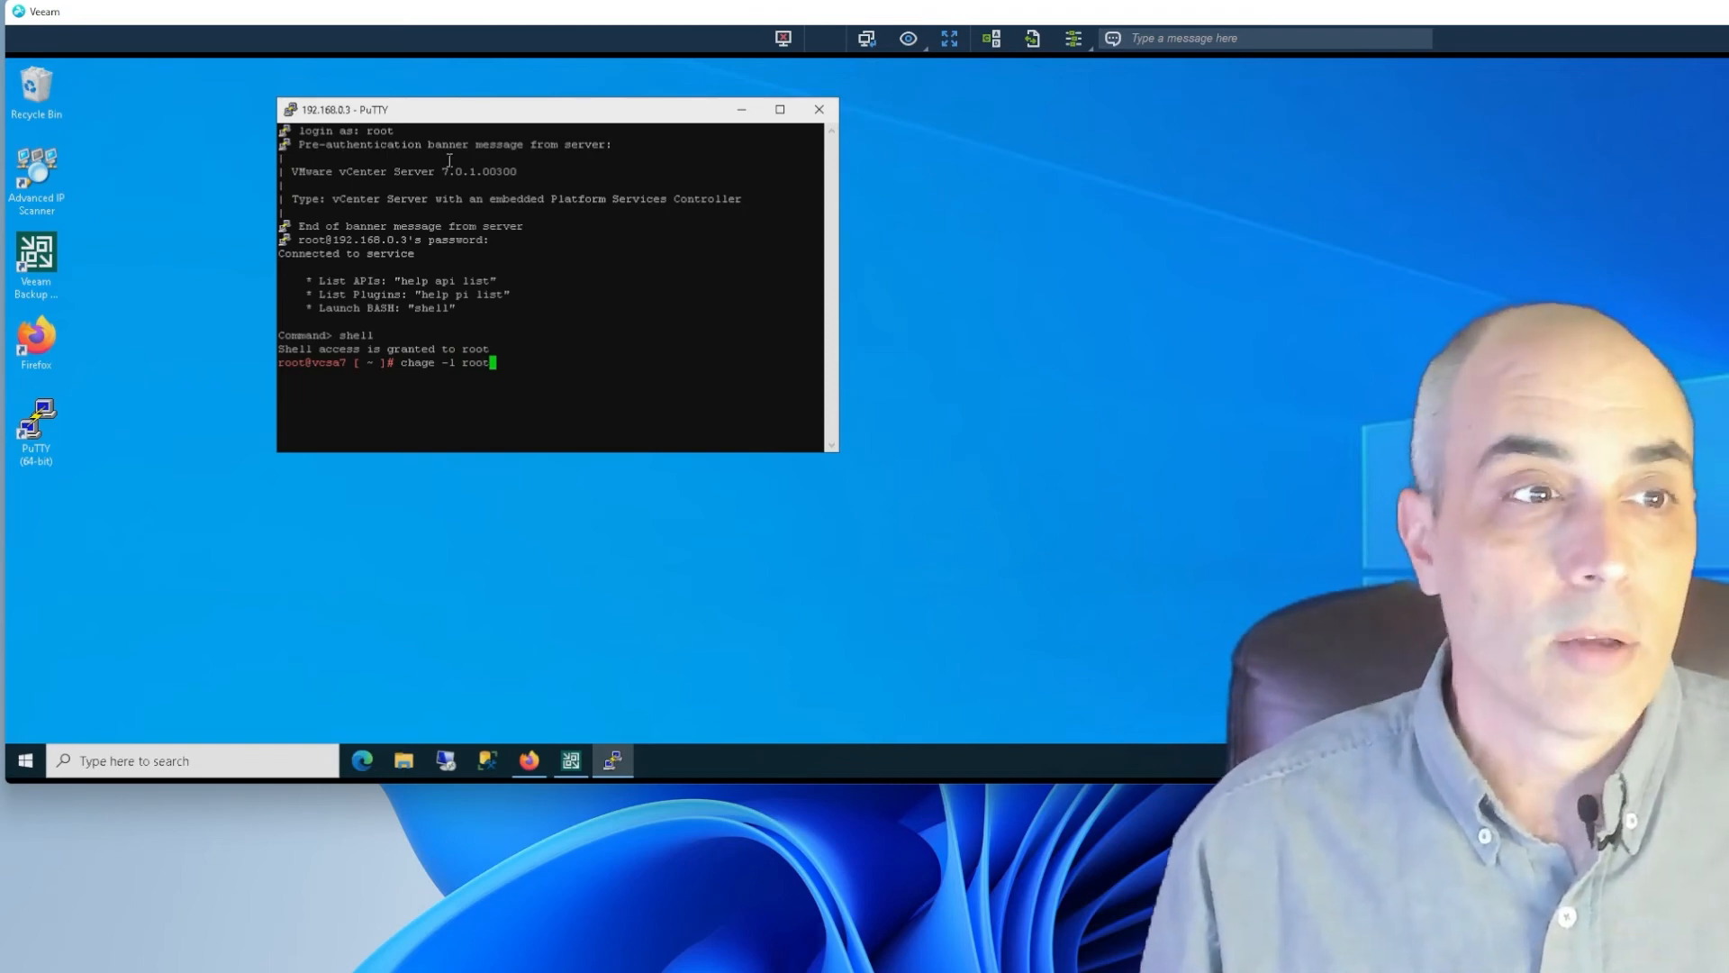
pyautogui.press('Return')
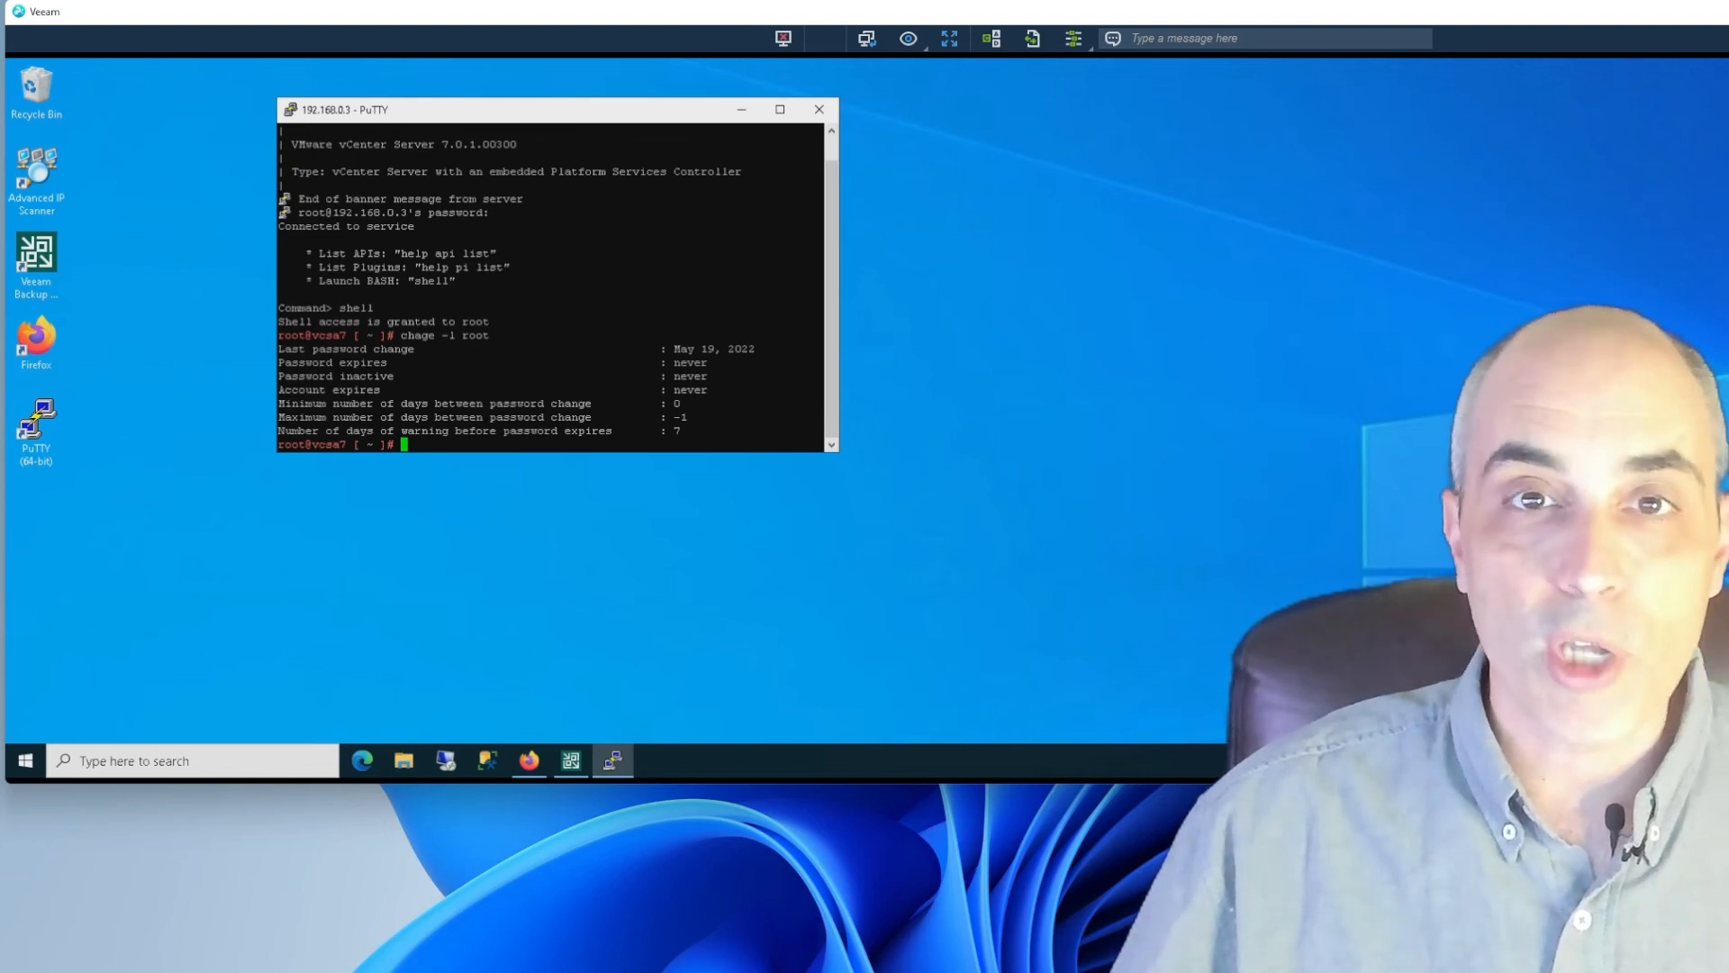
# Exit the root shell and close the PuTTY window.
pyautogui.write('exit')
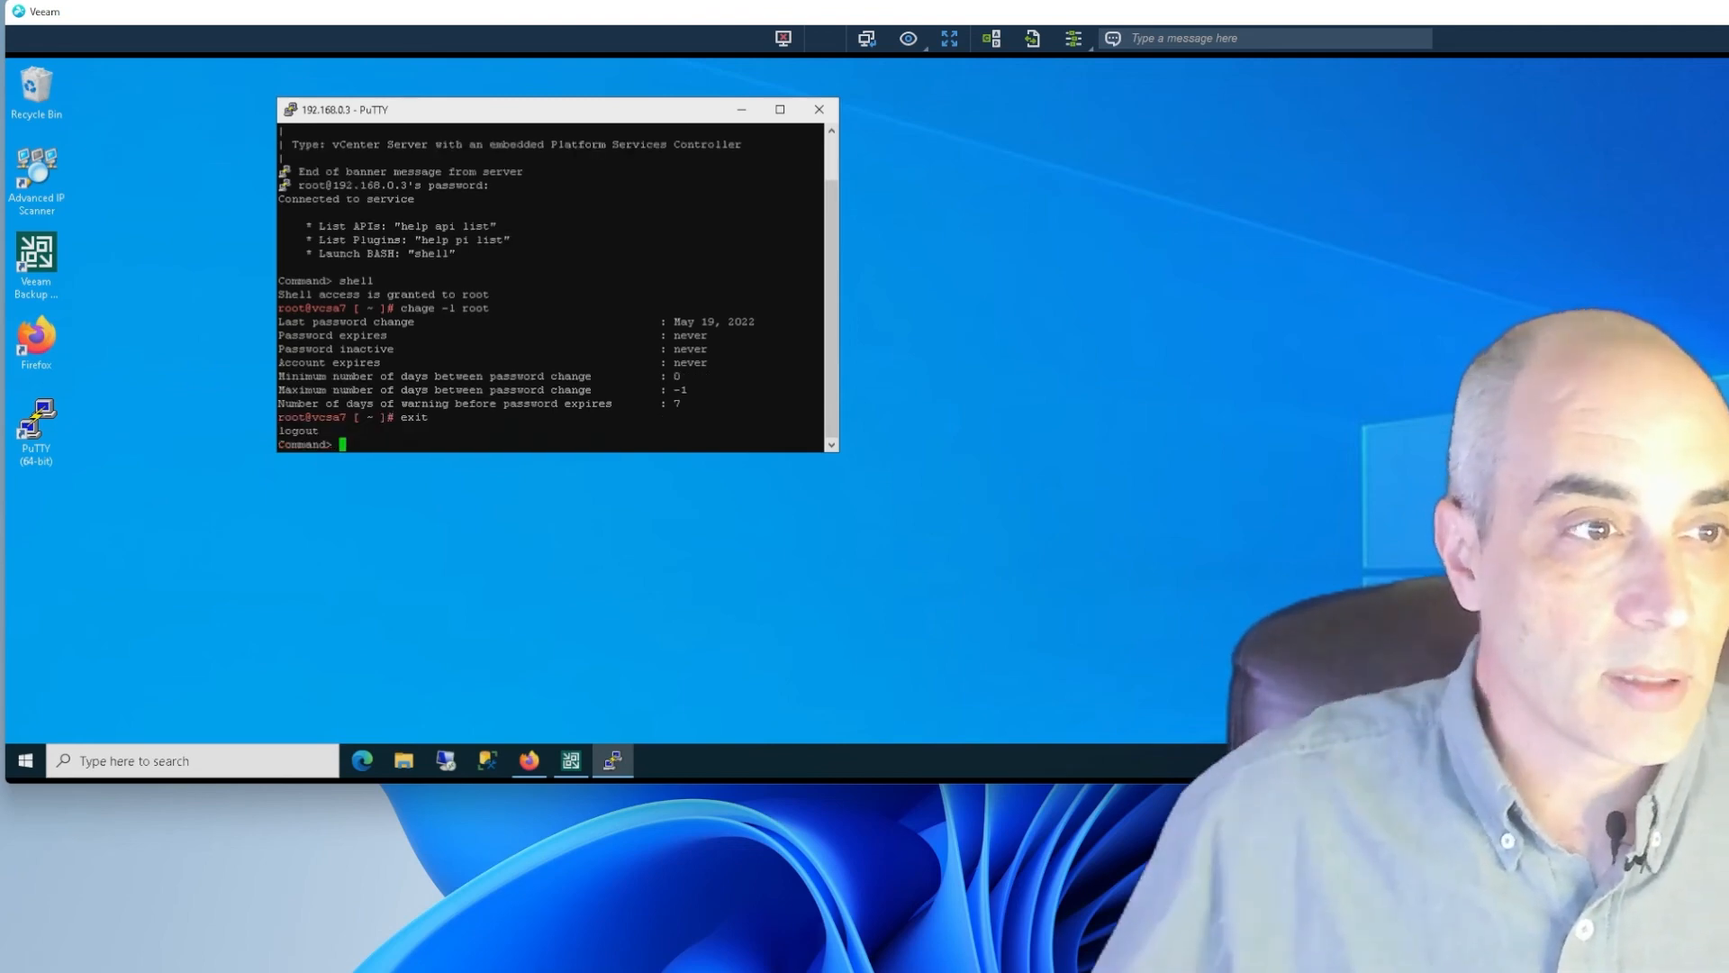
pyautogui.moveTo(819, 109)
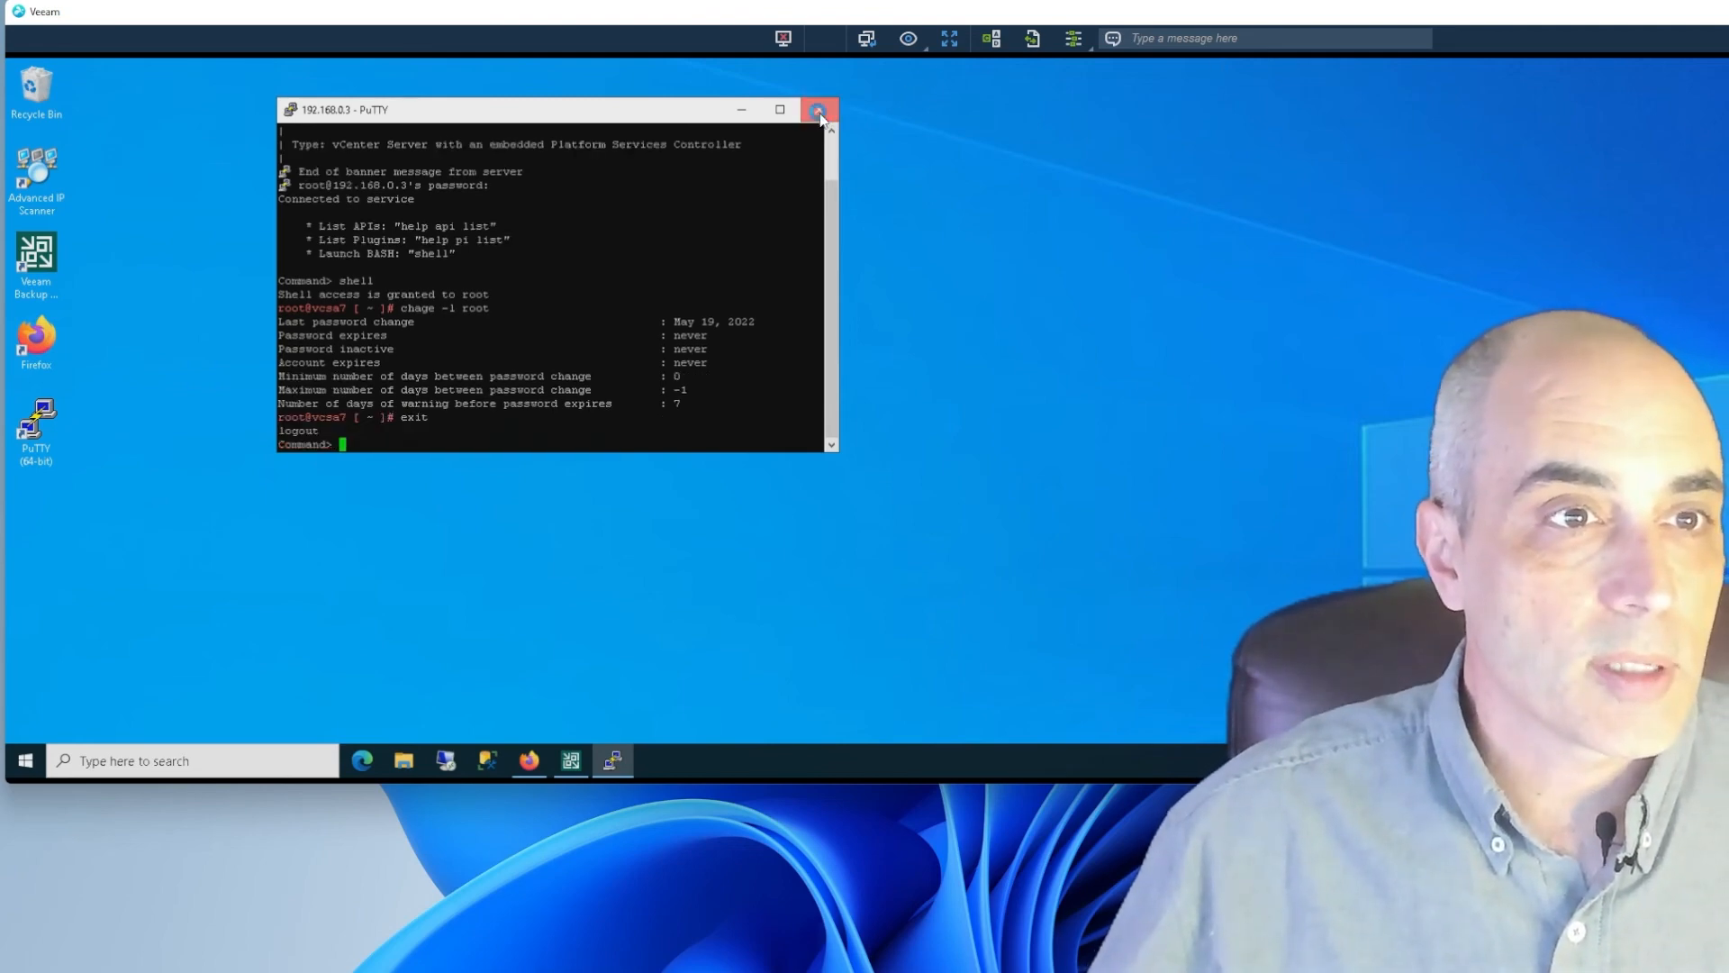
pyautogui.click(820, 109)
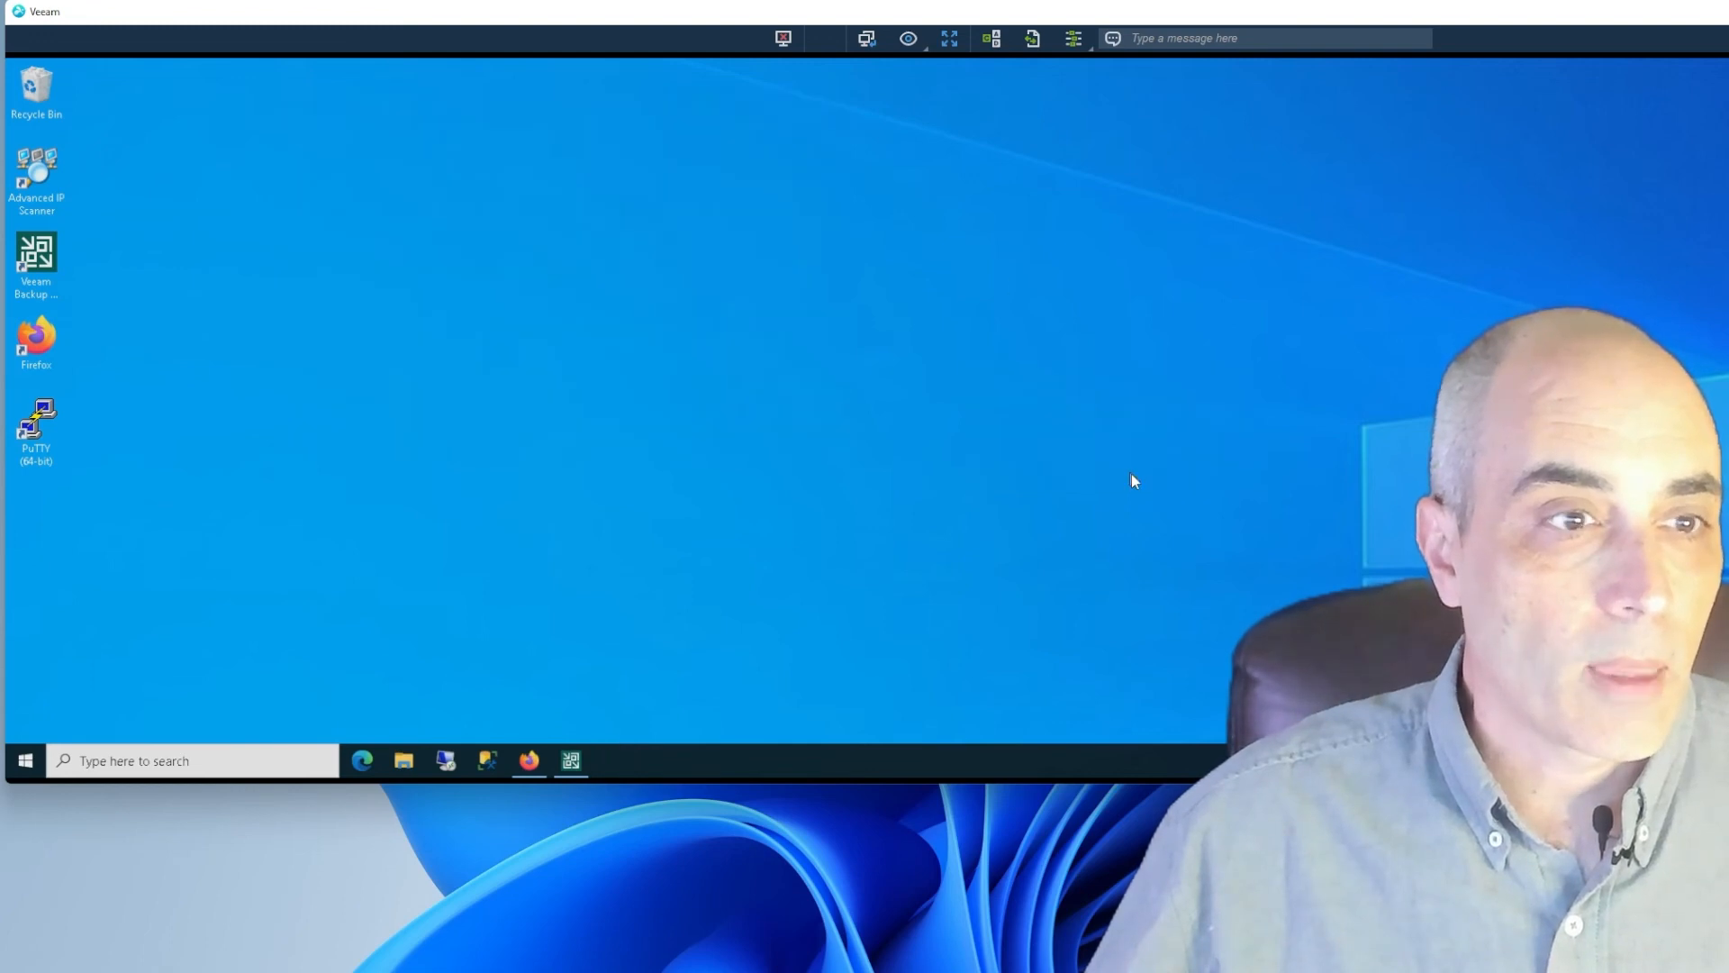